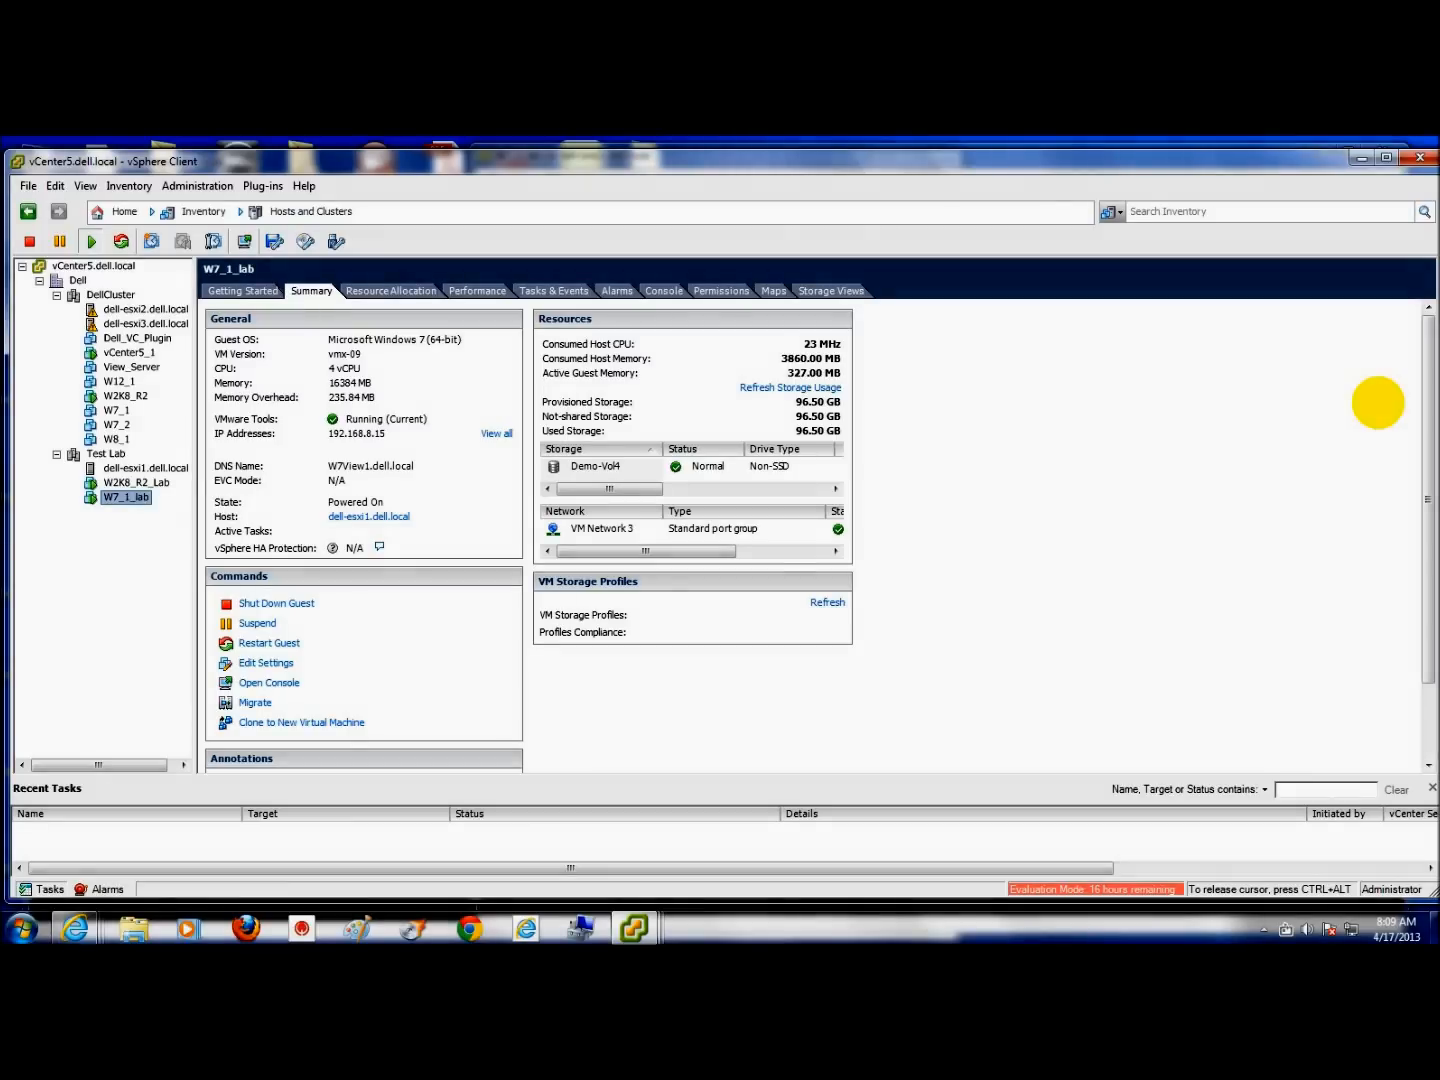
pyautogui.moveTo(1122, 433)
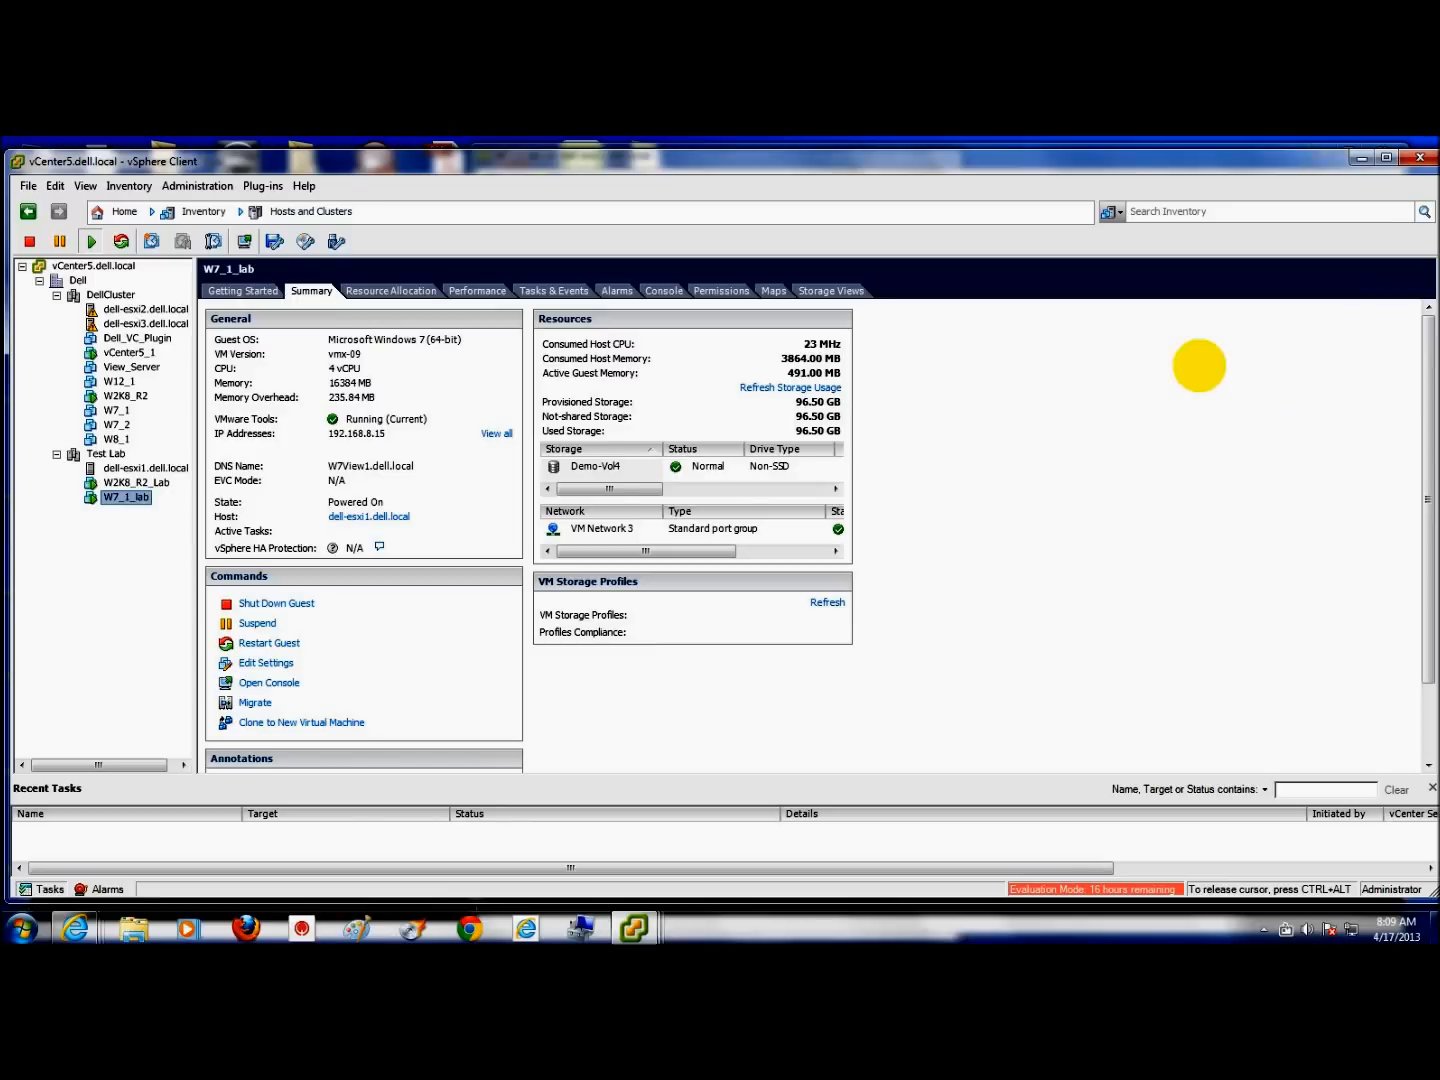
pyautogui.moveTo(235, 452)
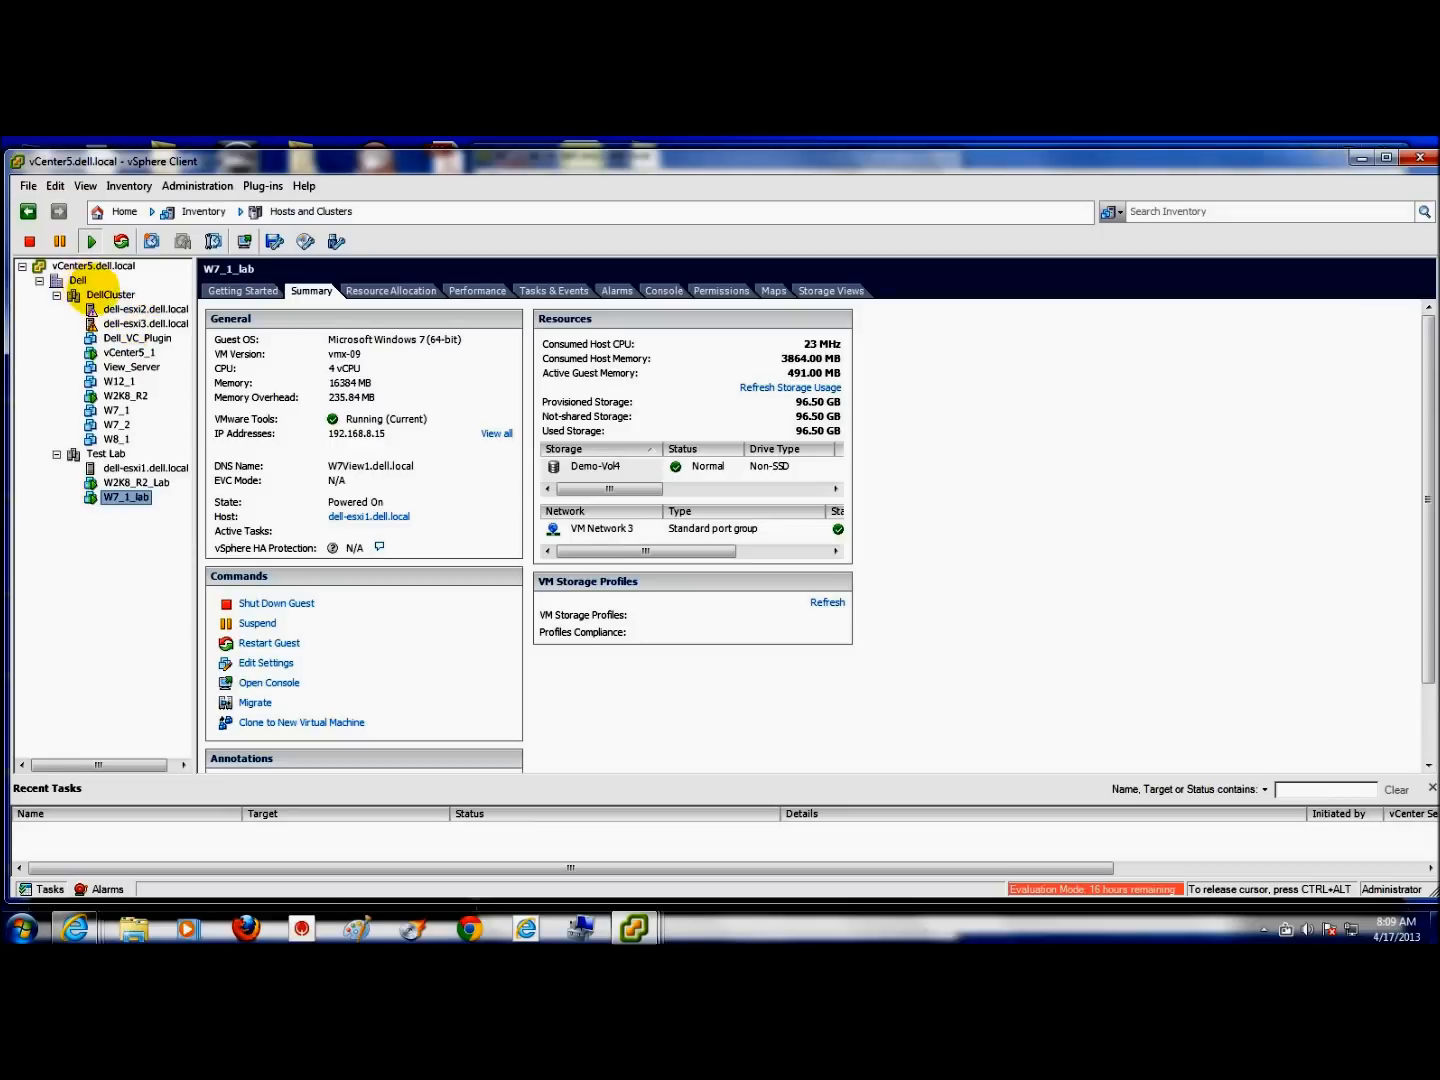
# Step: Show the Dell datacenter's context menu, then display dell-esxi1.dell.local's Networking configuration
pyautogui.rightClick(77, 280)
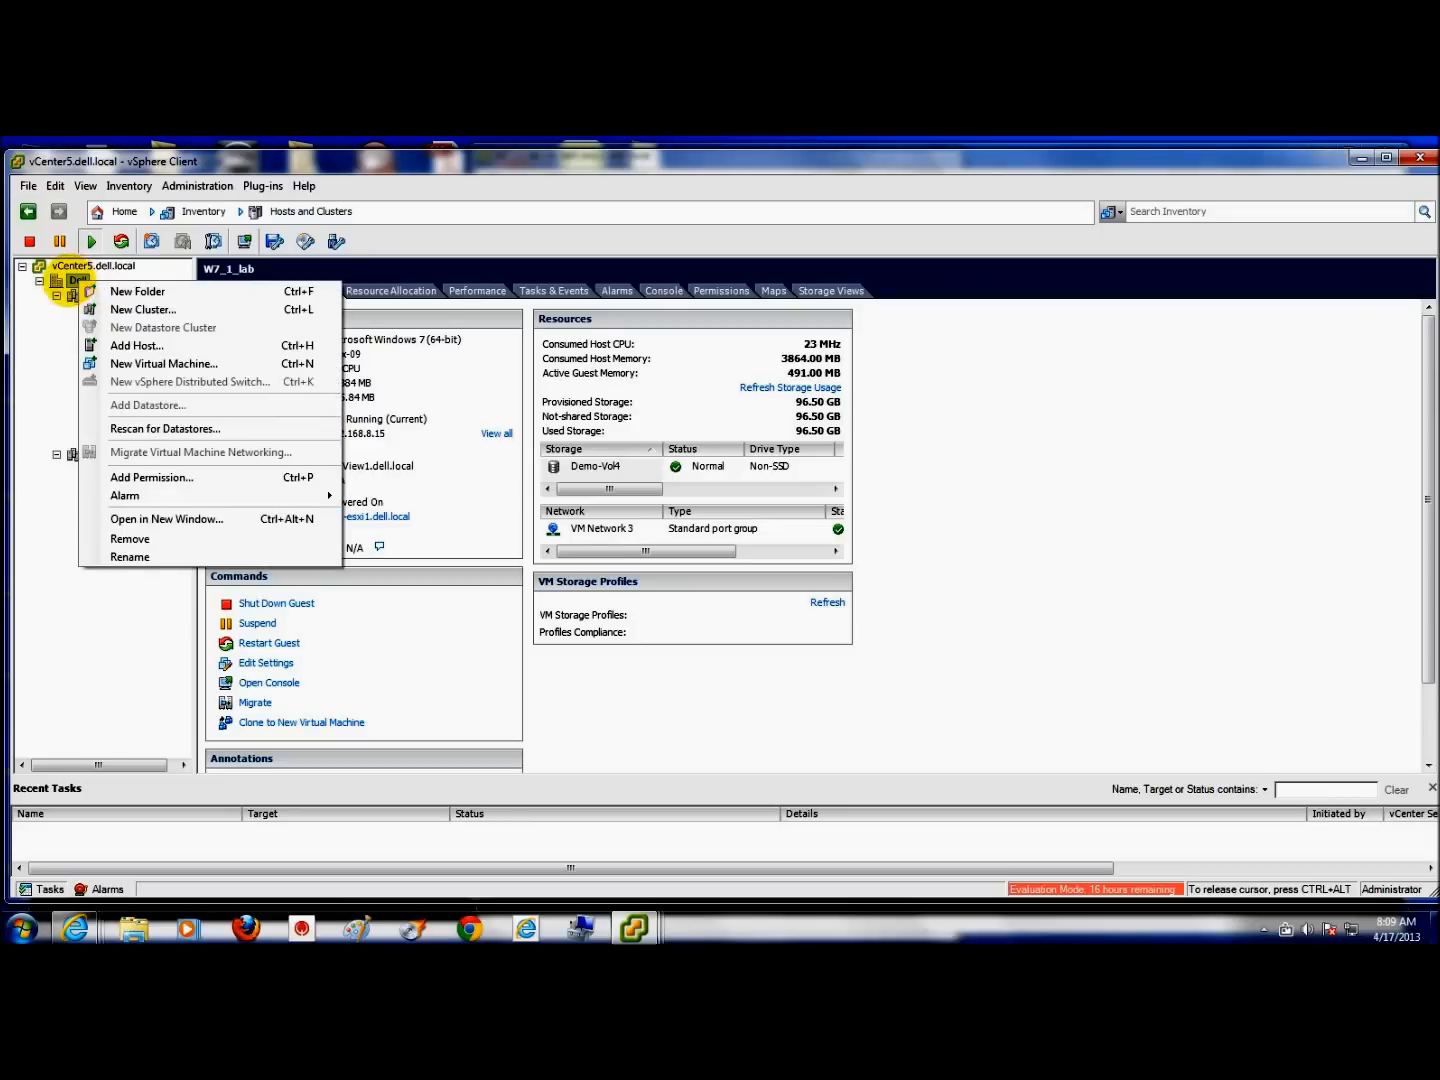
pyautogui.moveTo(163, 327)
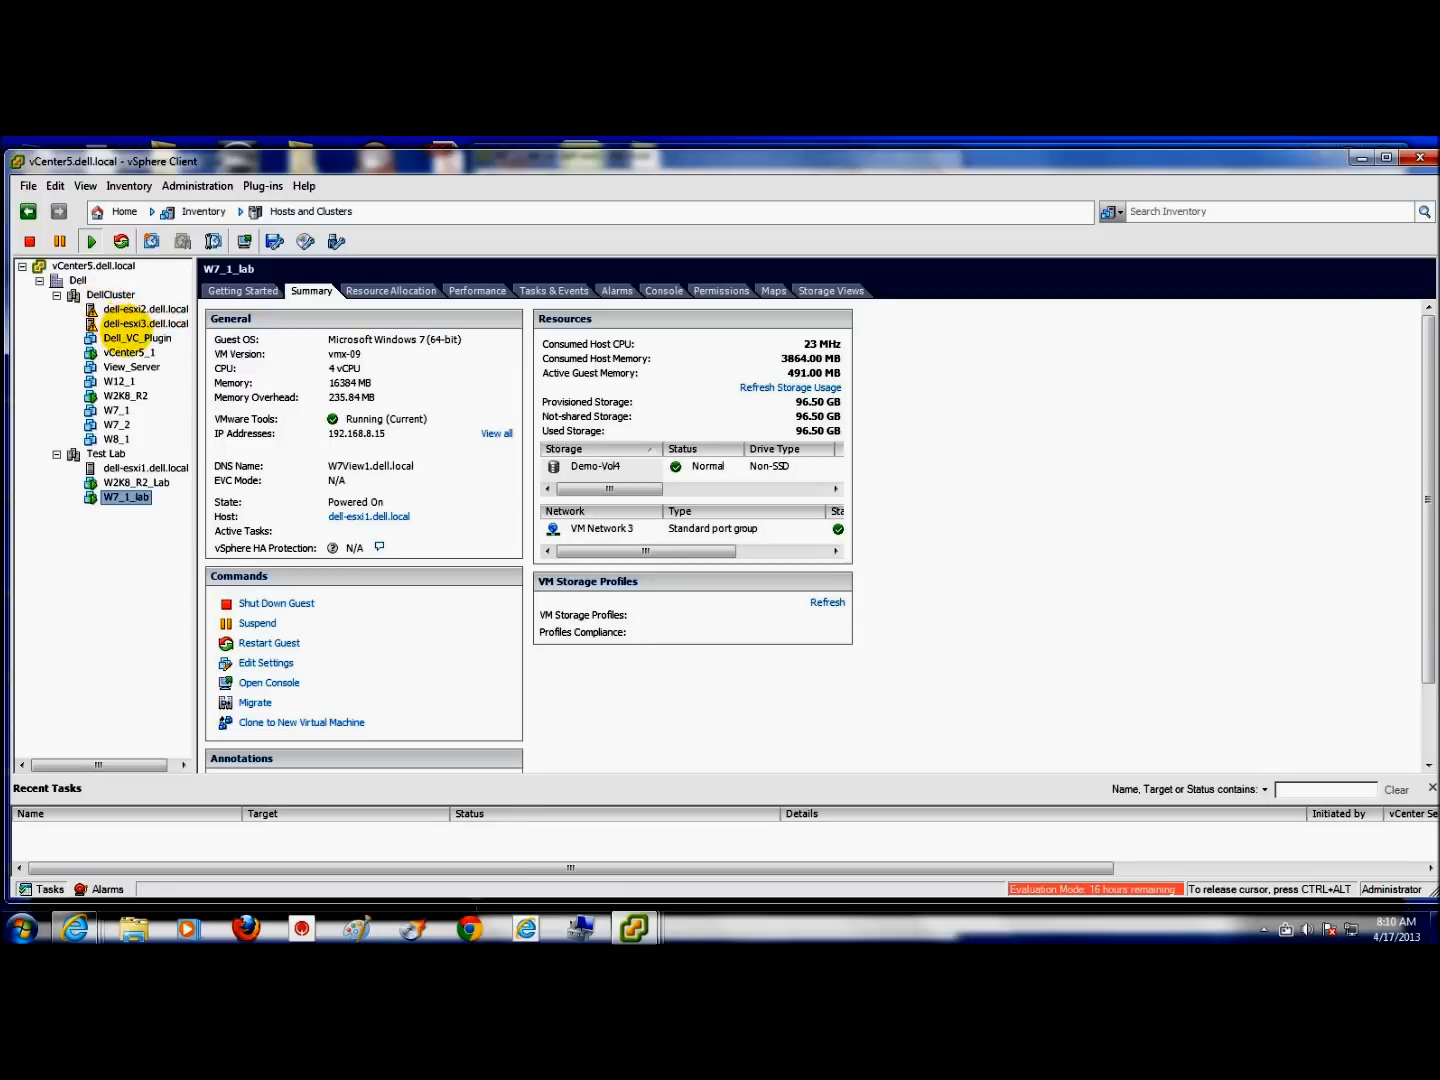
pyautogui.rightClick(144, 308)
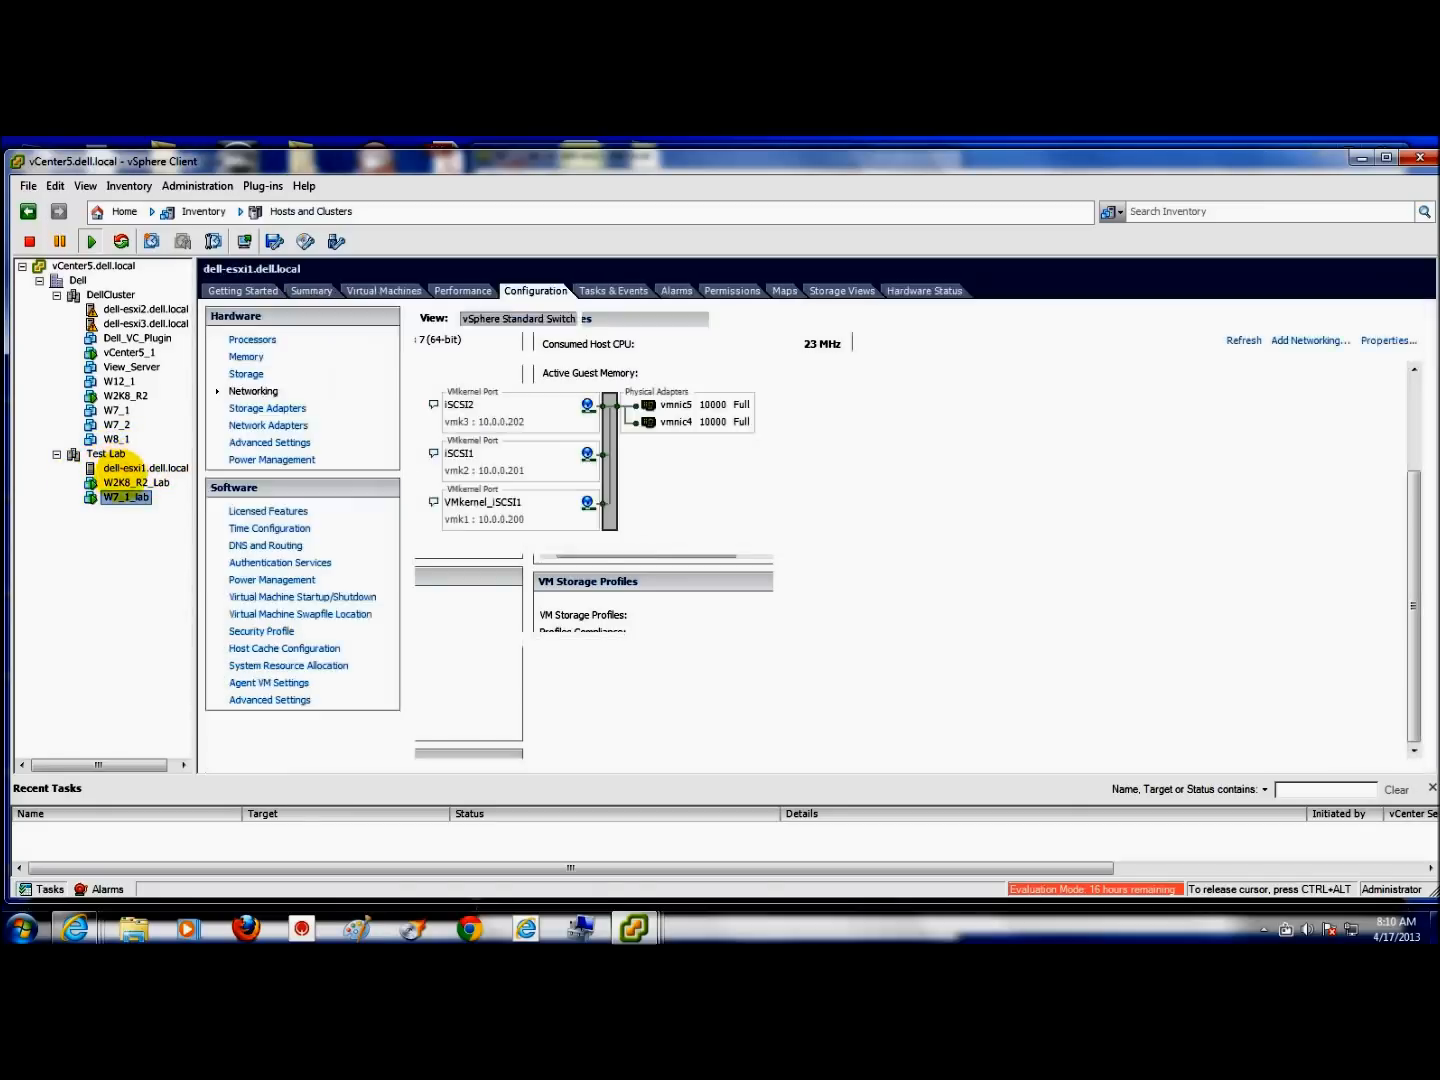
# Step: Show dell-esxi1's standard switches, highlighting vSwitch3 with VM Network 3 and no adapters
pyautogui.click(145, 468)
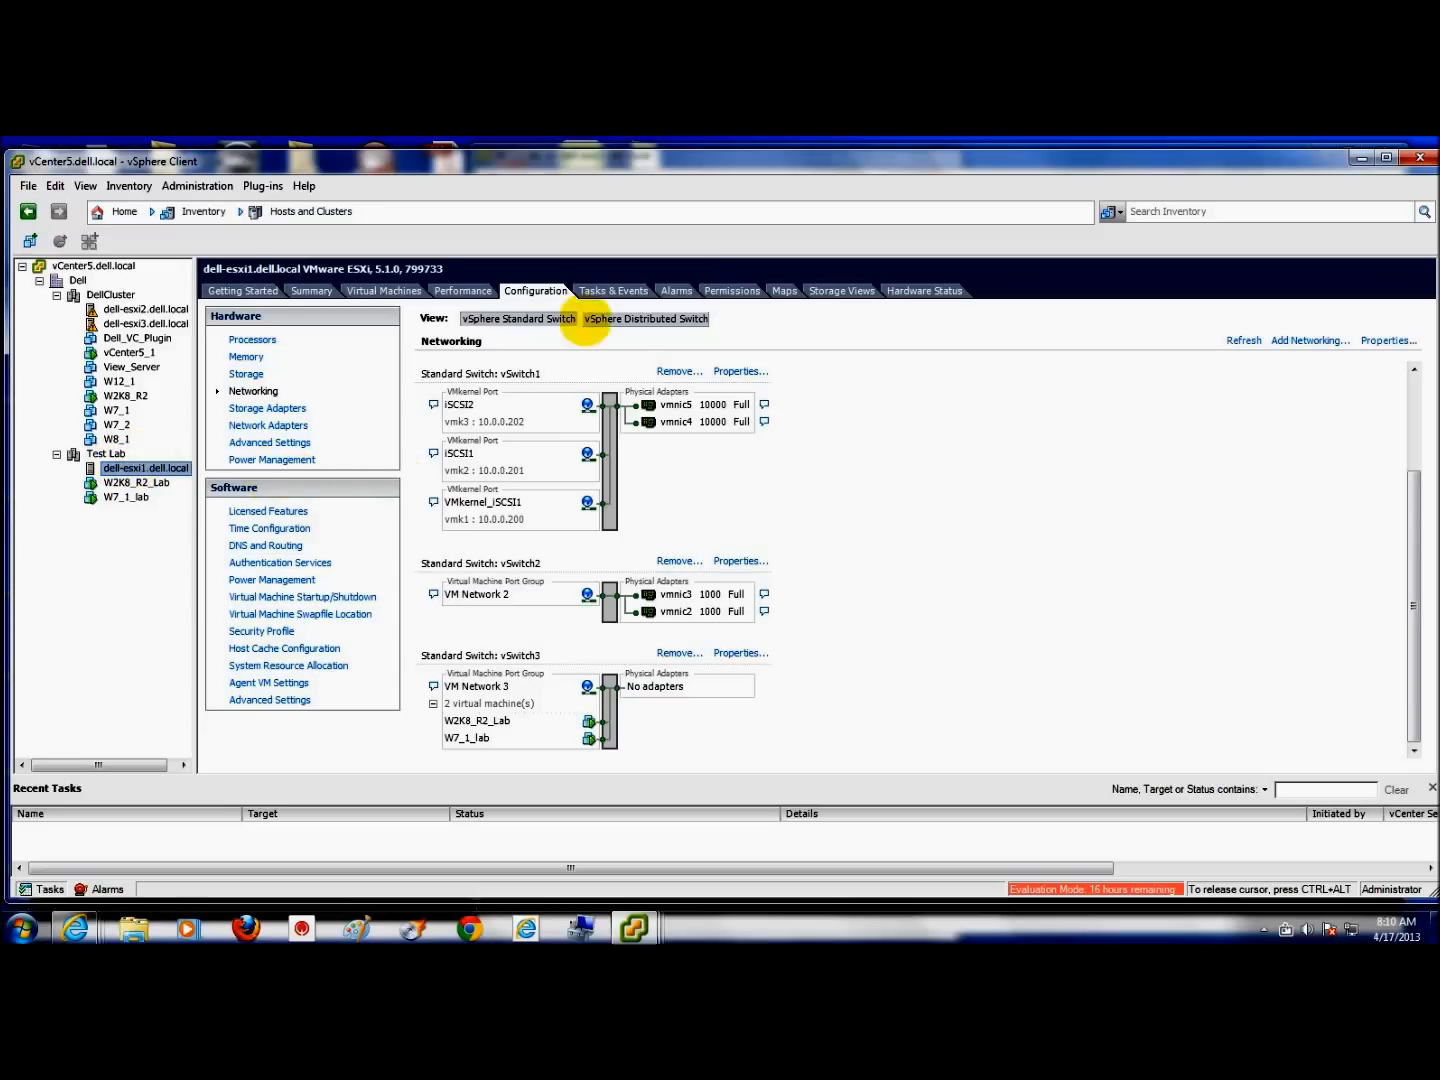
pyautogui.moveTo(1375, 367)
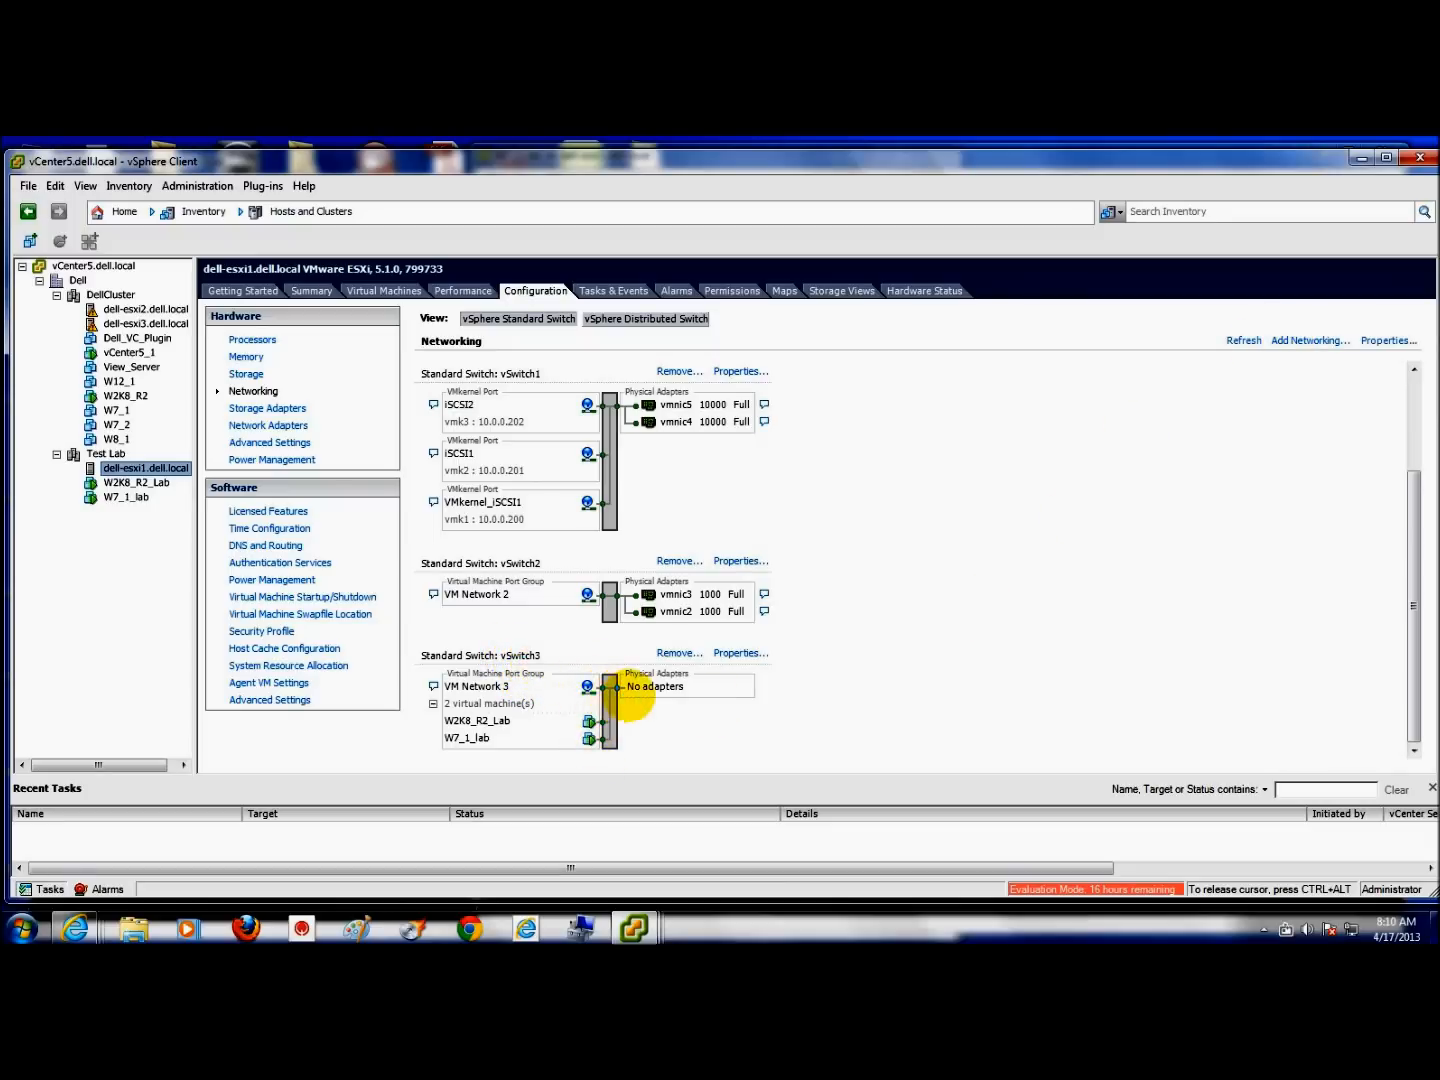
pyautogui.moveTo(695, 695)
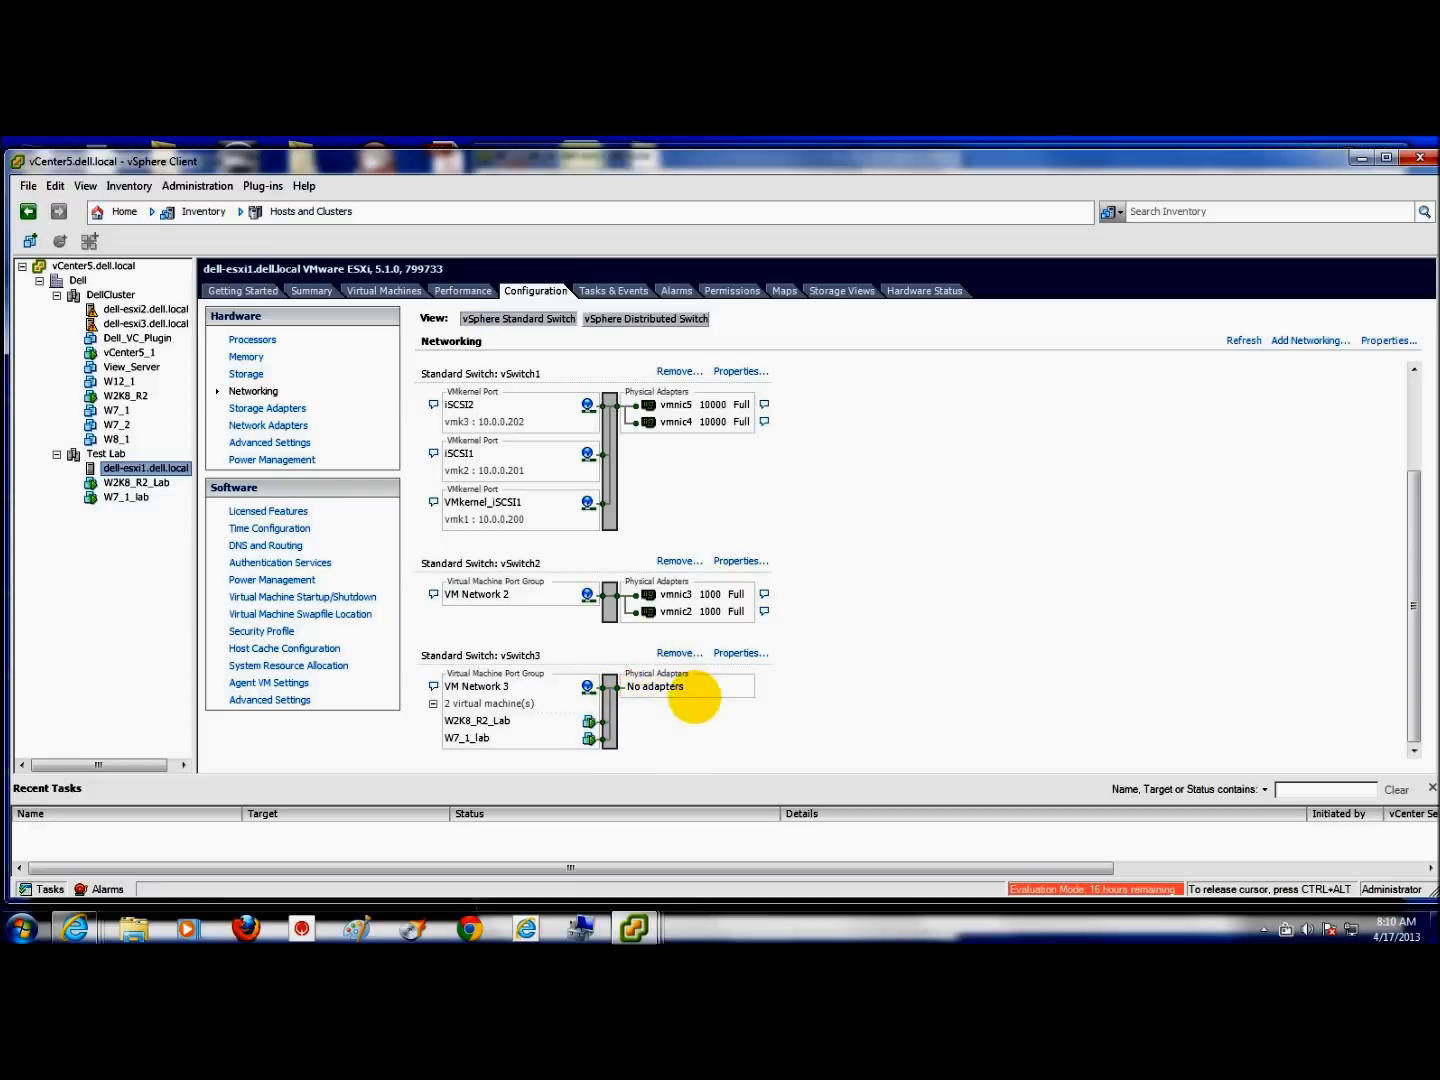
pyautogui.moveTo(710, 698)
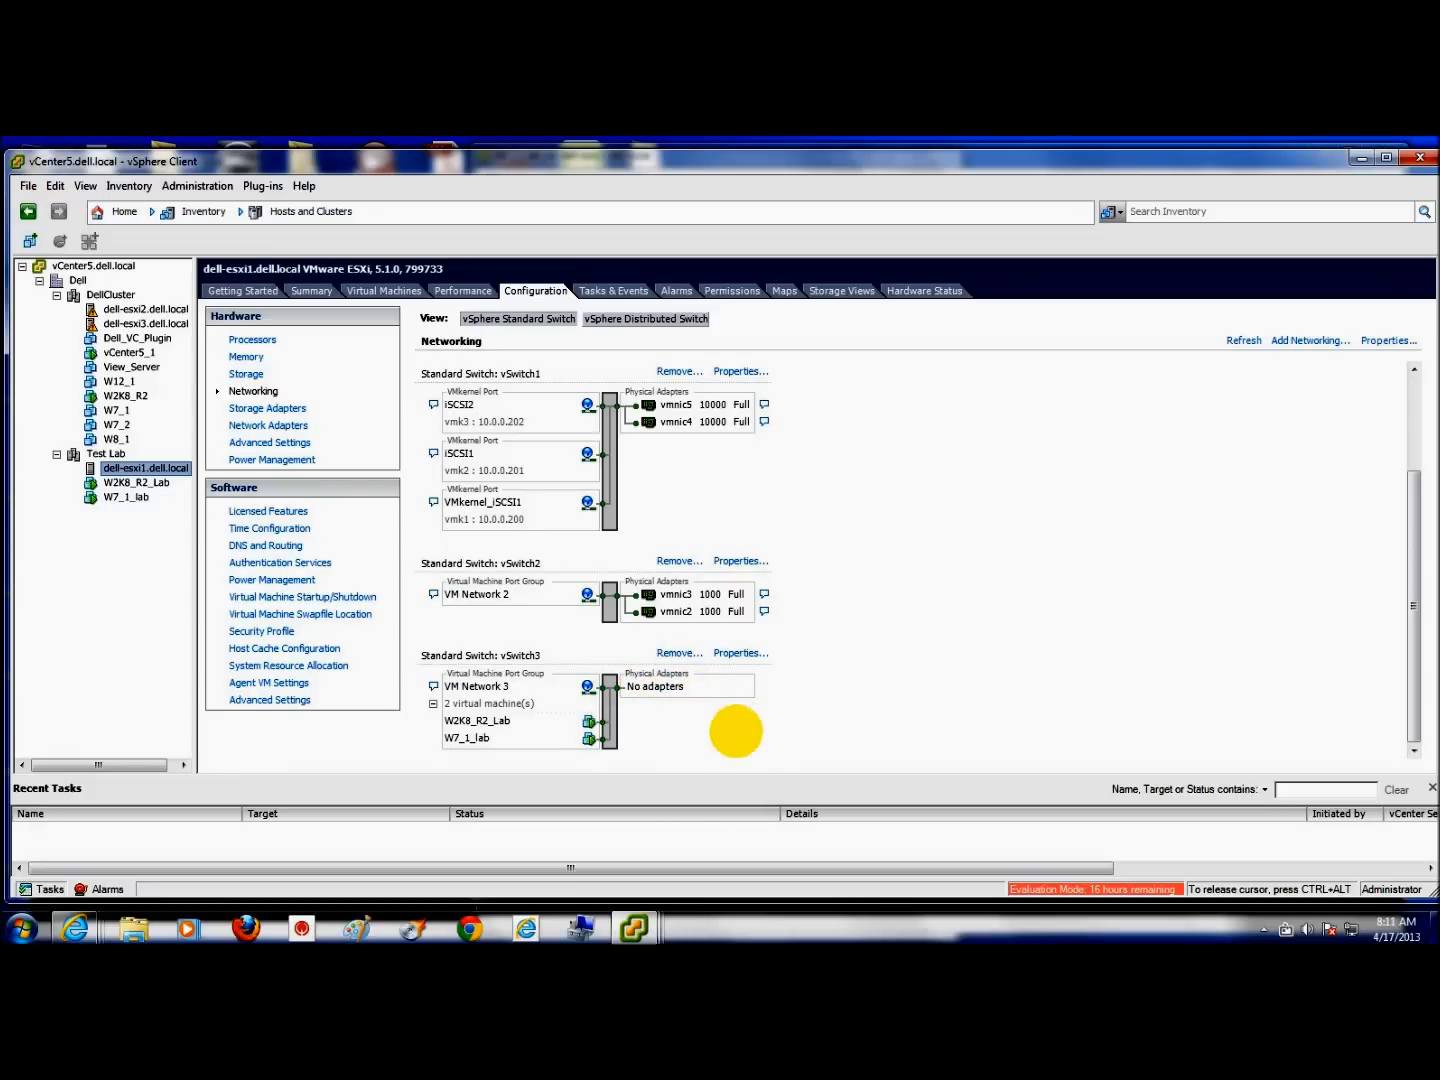
pyautogui.moveTo(807, 625)
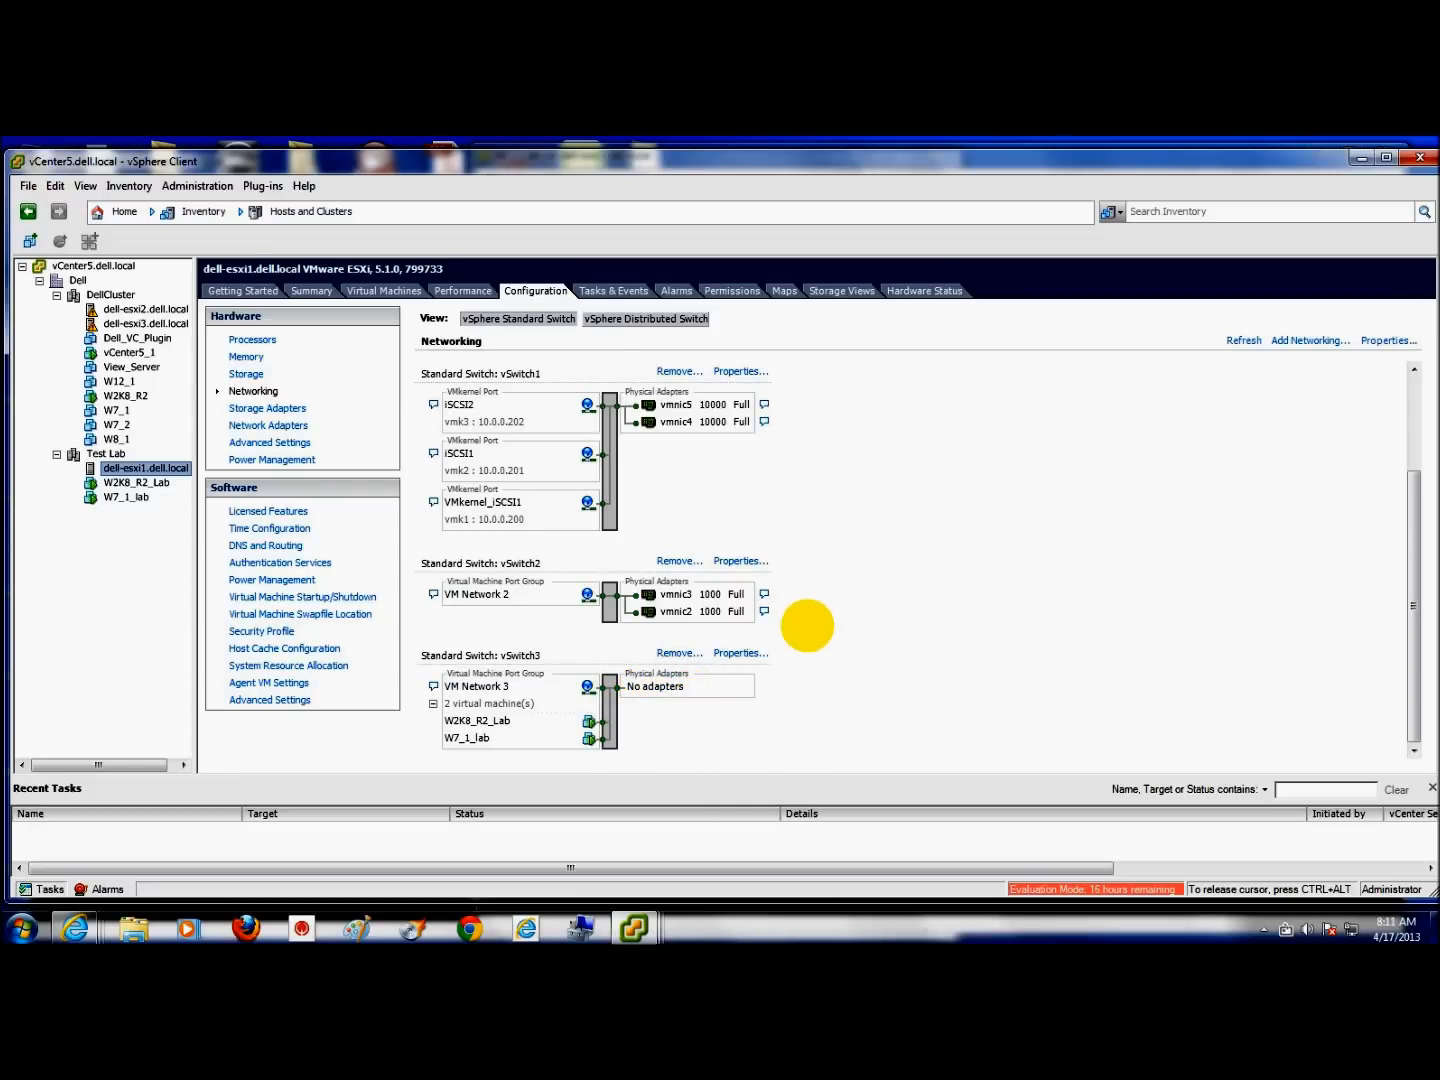
pyautogui.moveTo(783, 430)
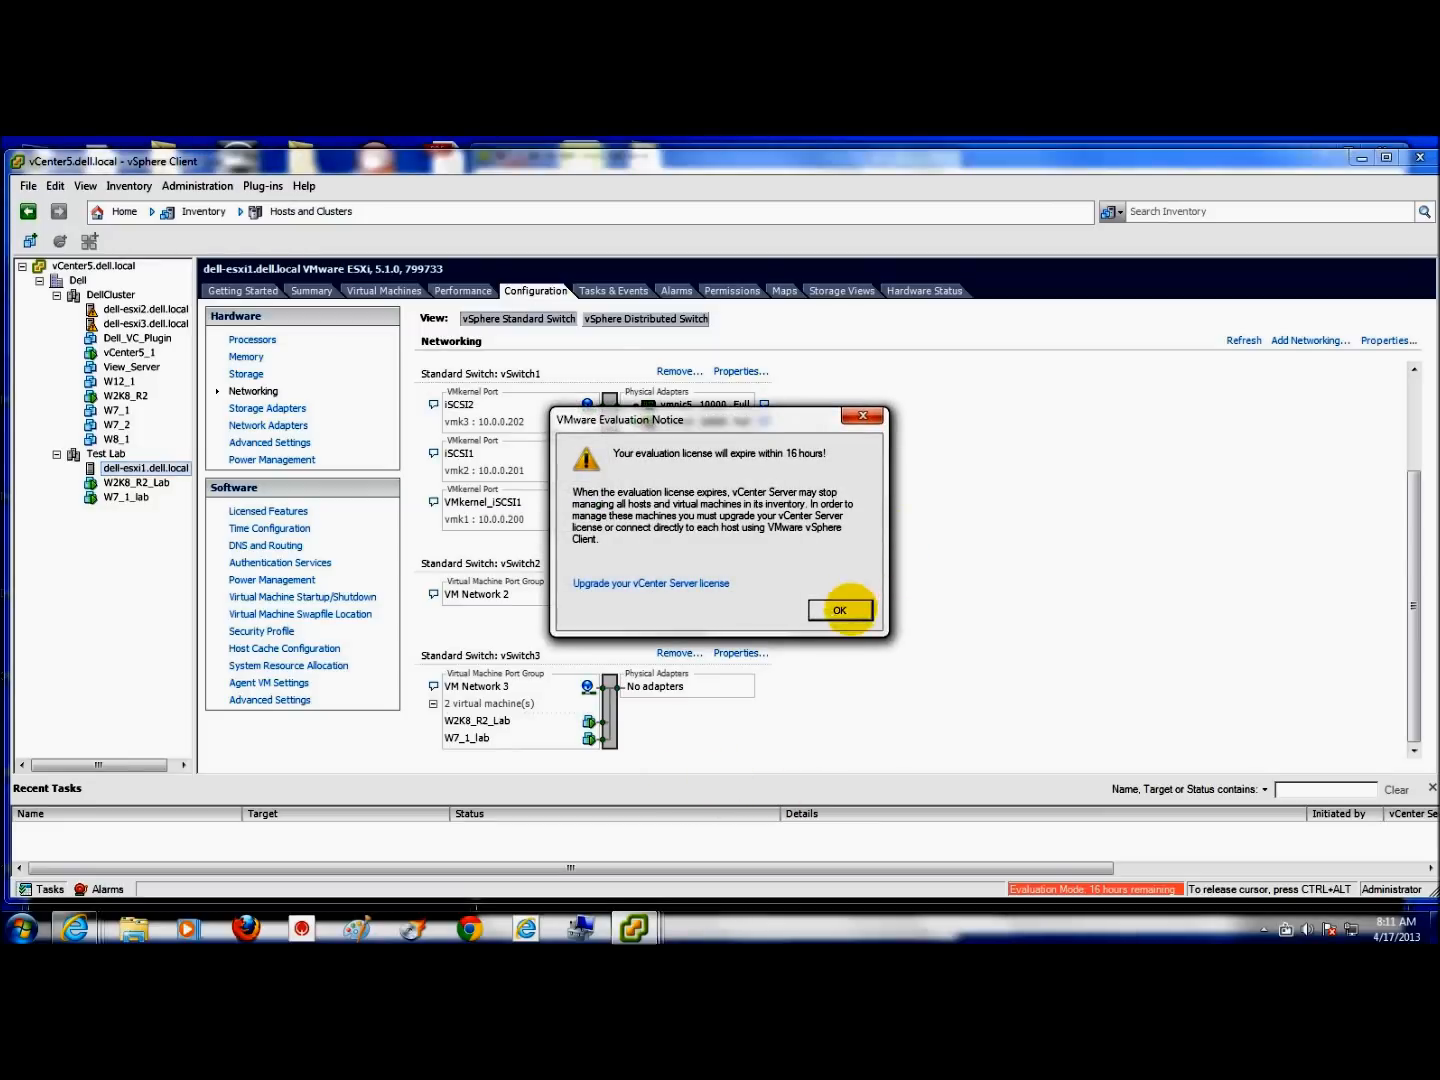
# Step: Acknowledge the VMware Evaluation Notice about the license expiring within 16 hours
pyautogui.click(840, 609)
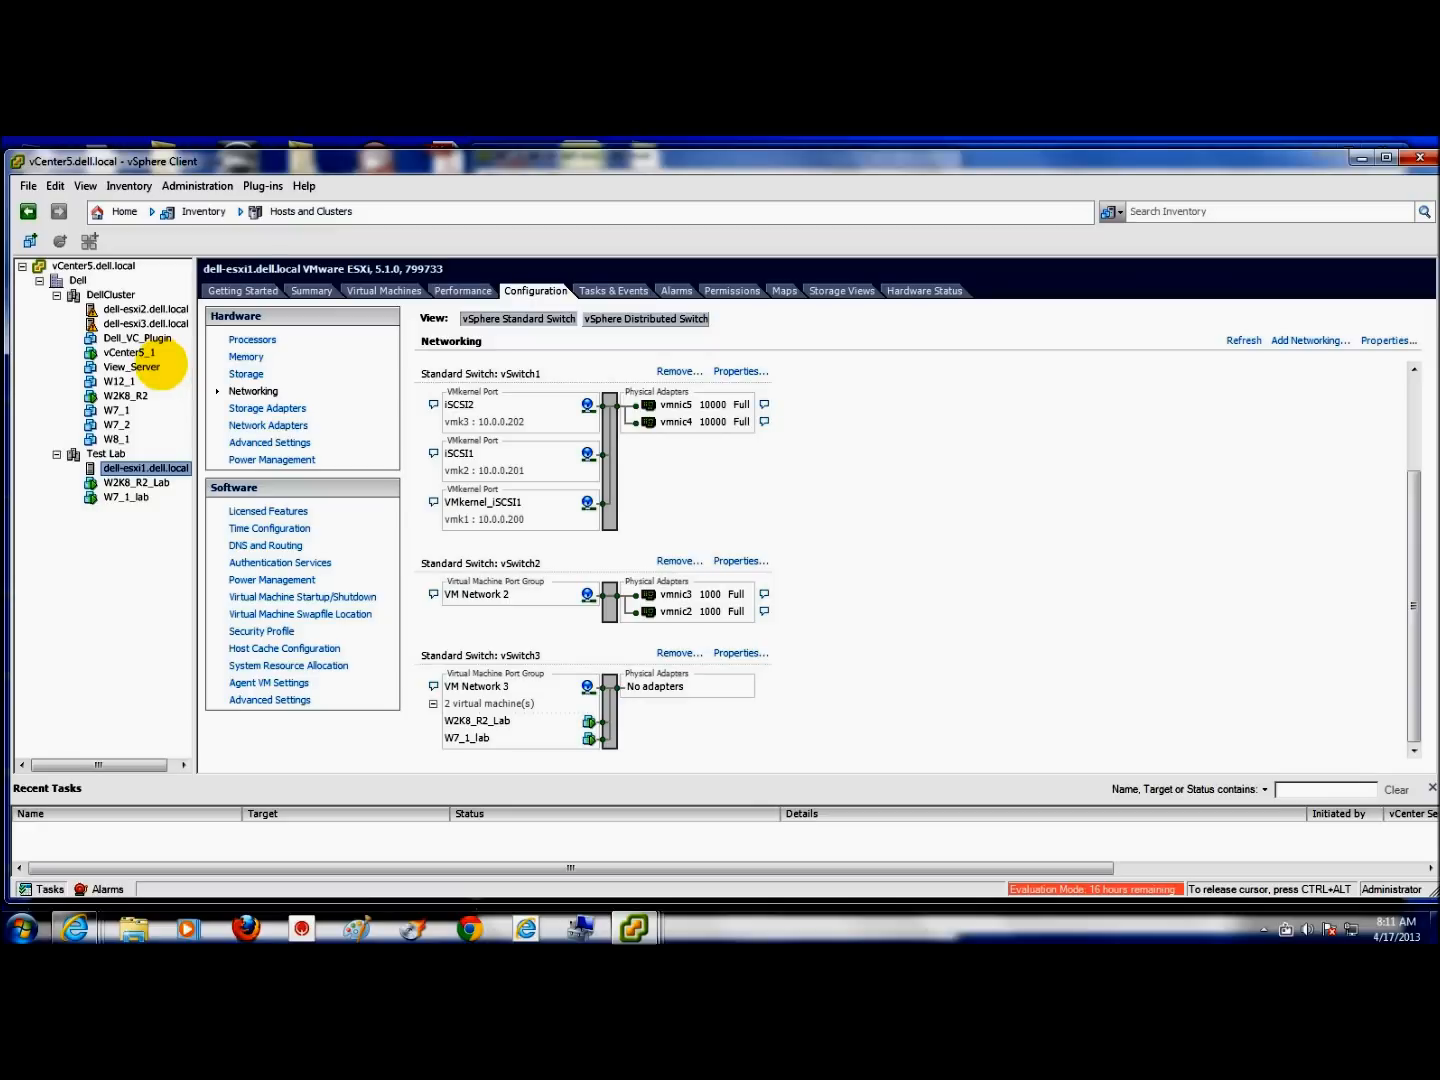
pyautogui.moveTo(205, 390)
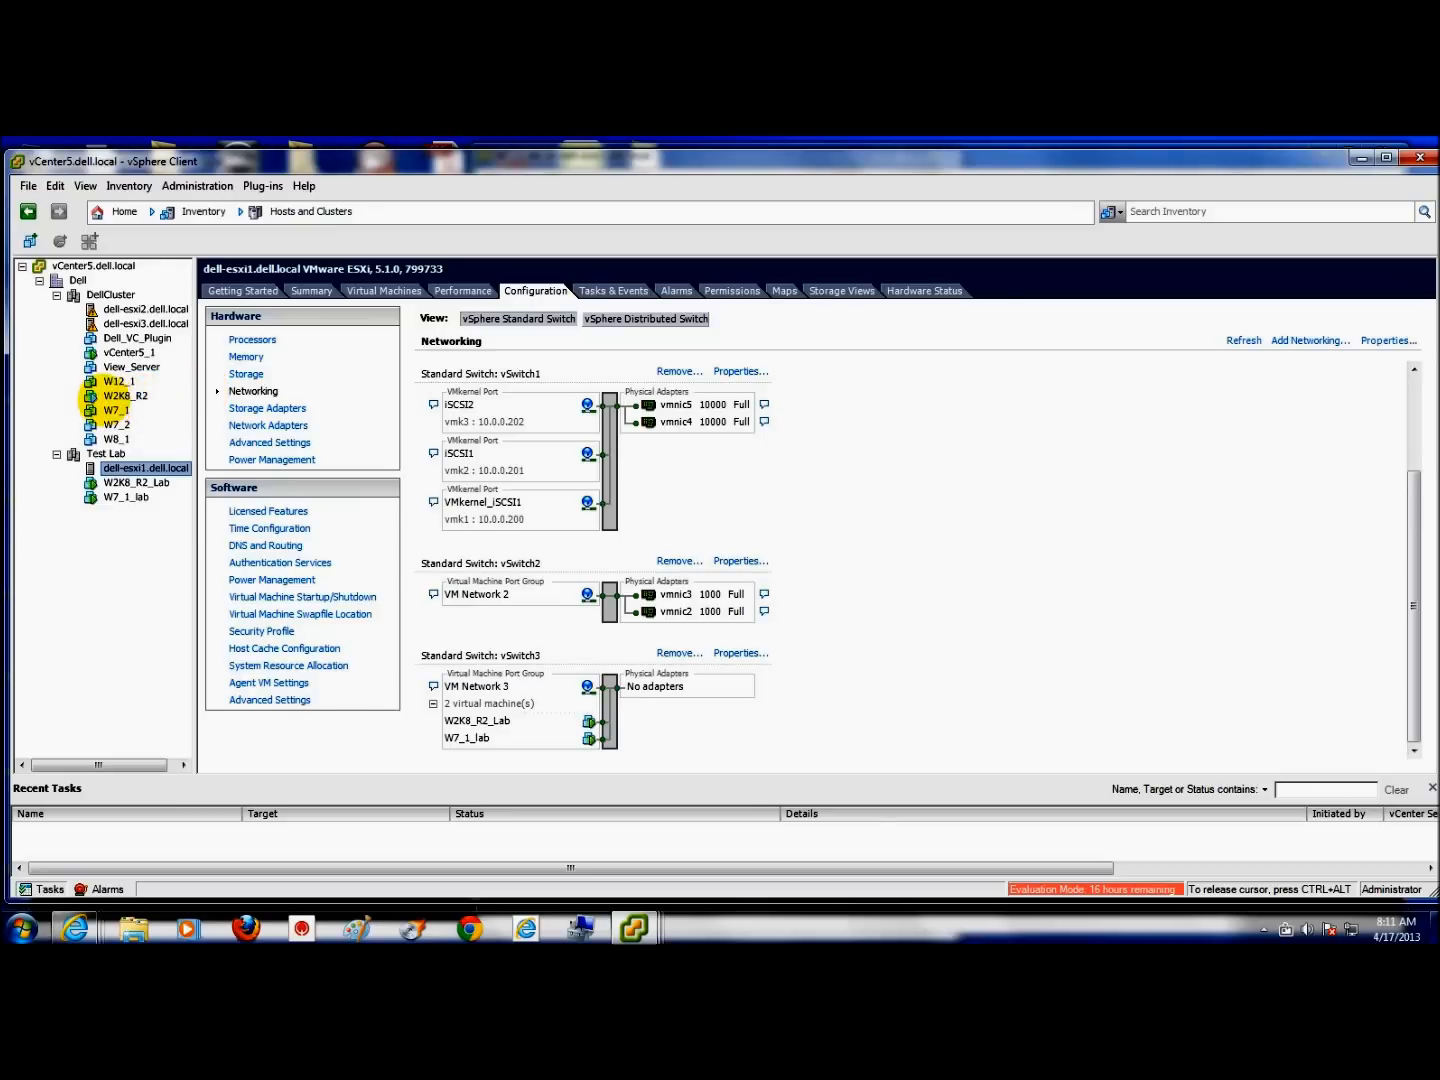
pyautogui.moveTo(130, 403)
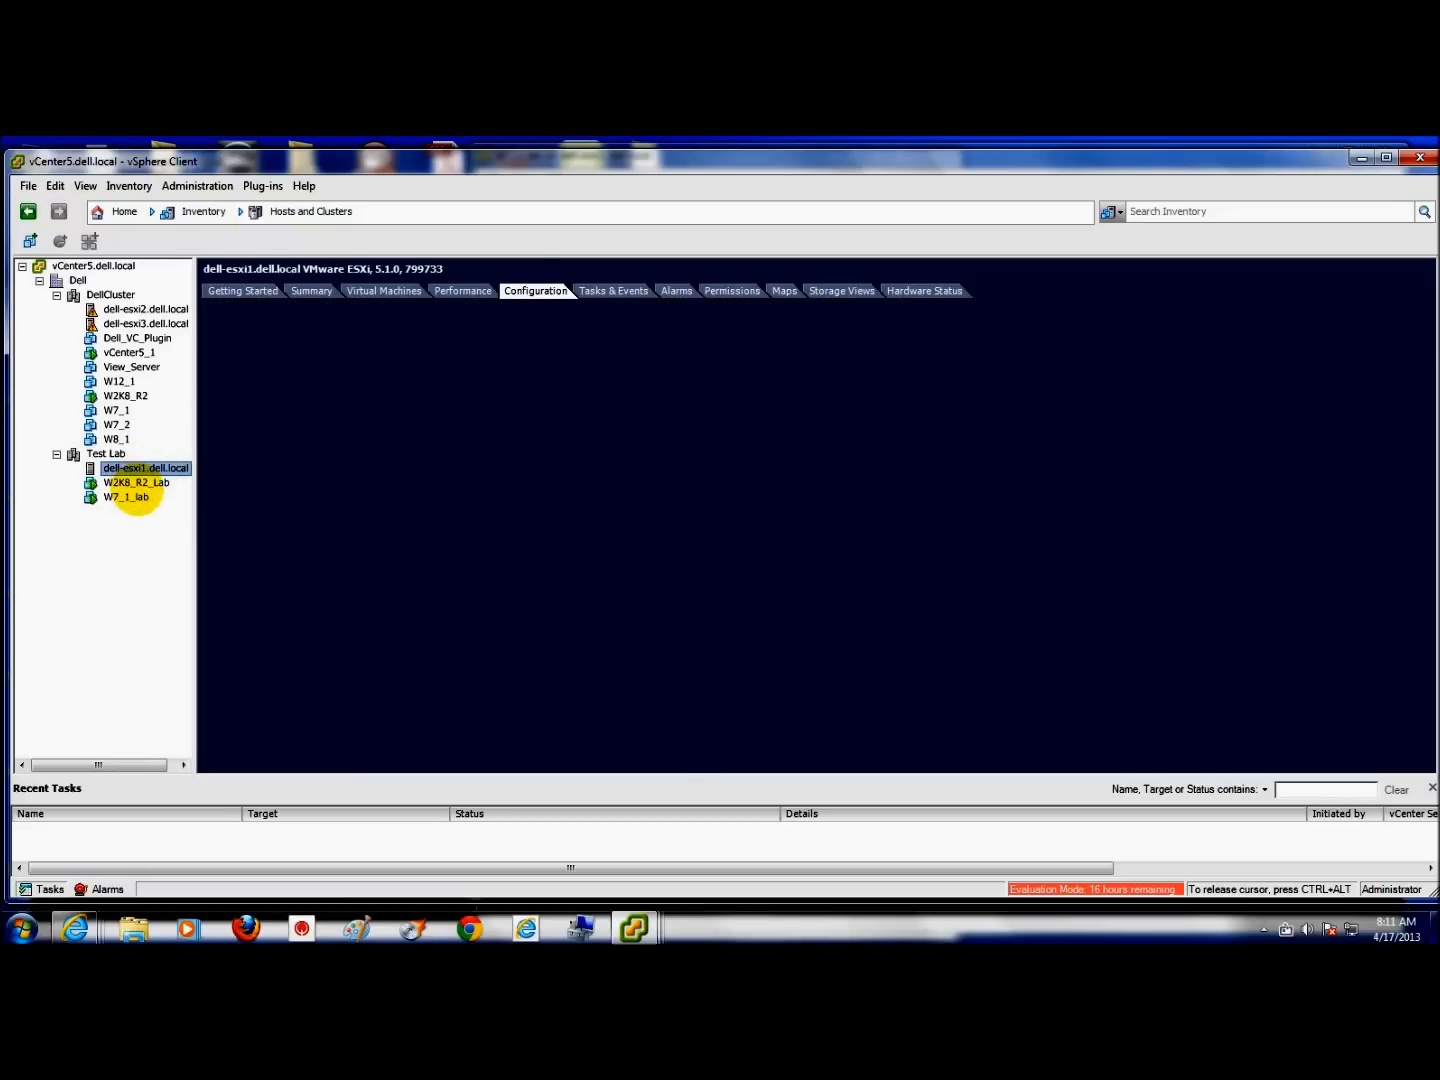
# Step: Select W2K8_R2_Lab in the inventory and review its available actions
pyautogui.click(137, 483)
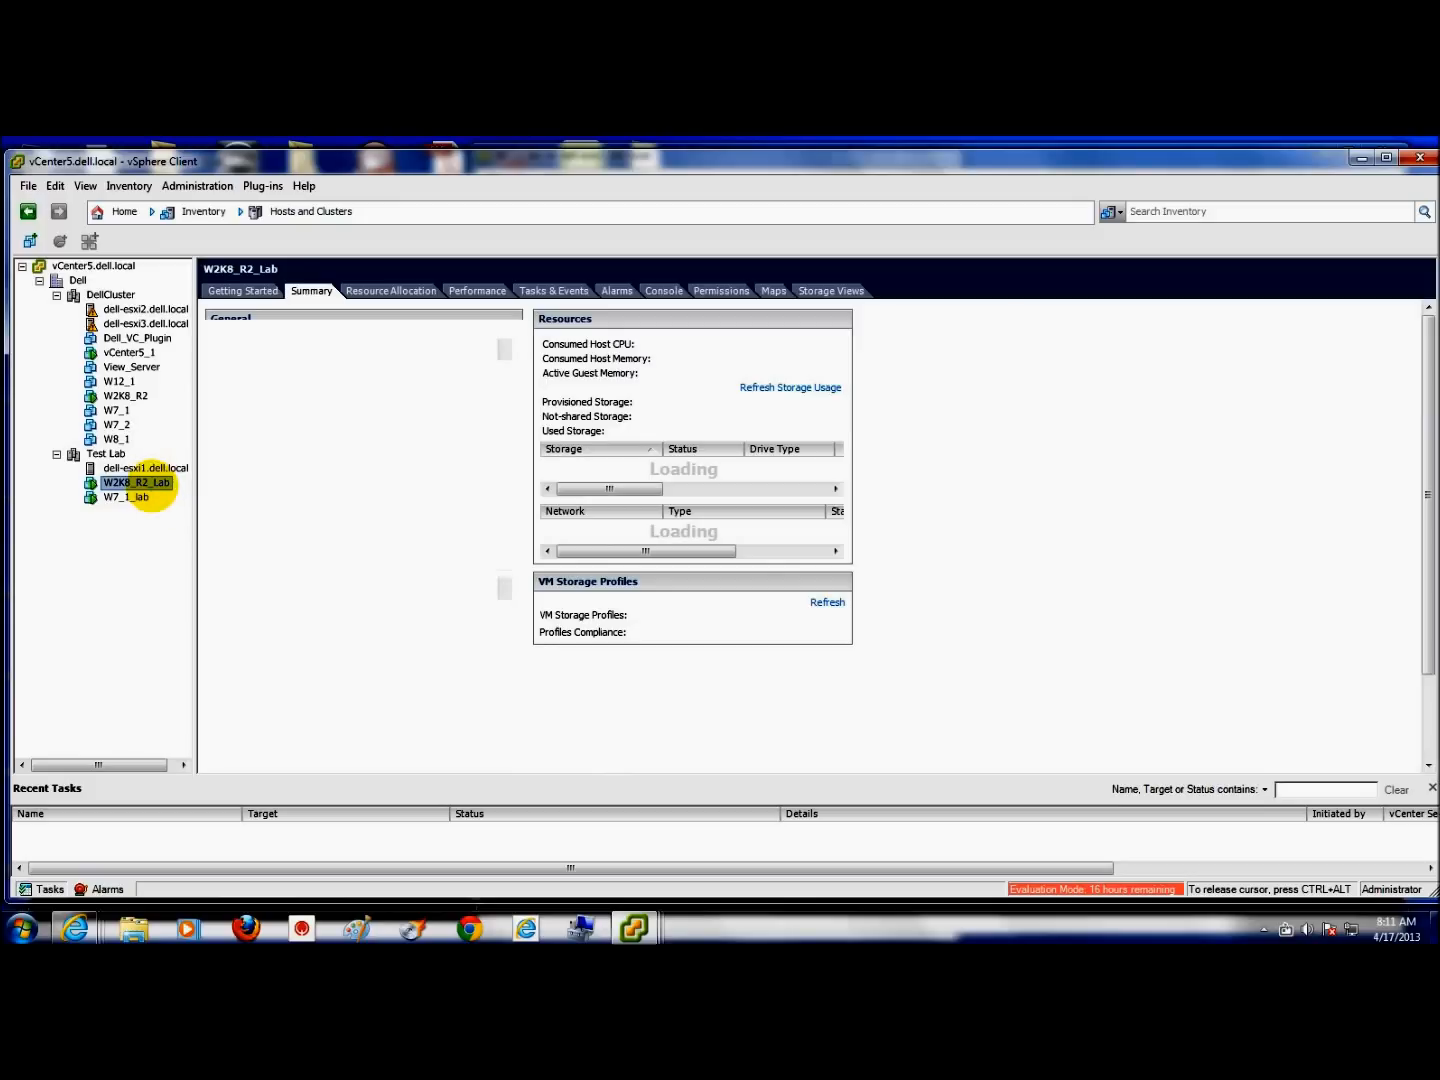
pyautogui.rightClick(137, 482)
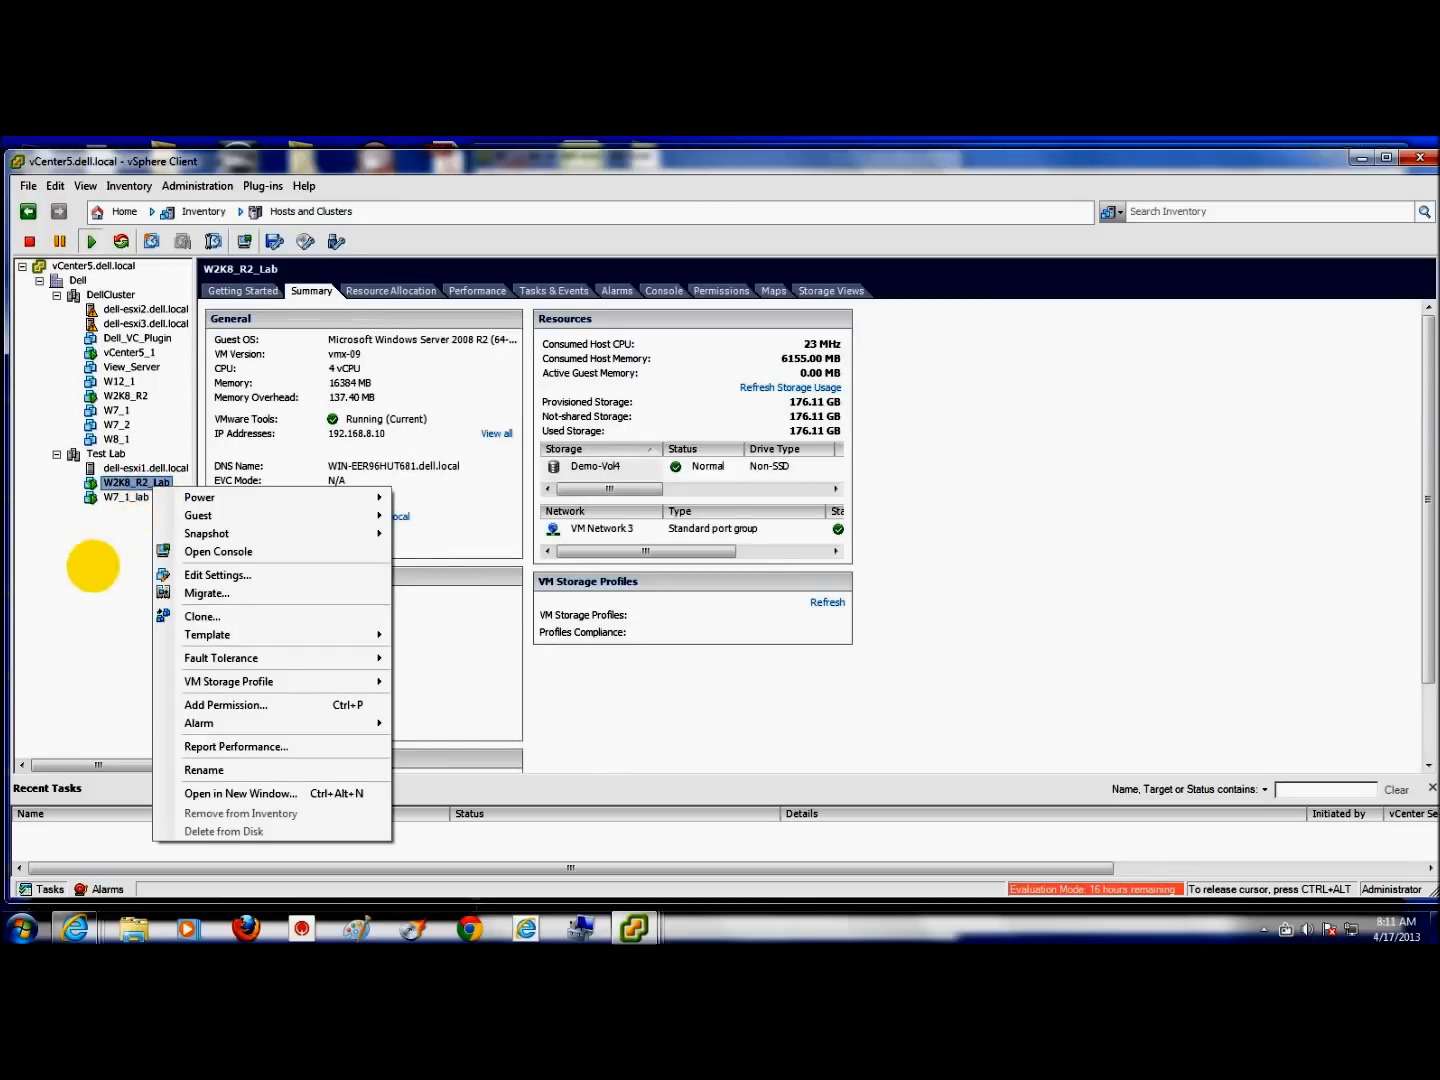
pyautogui.moveTo(63, 658)
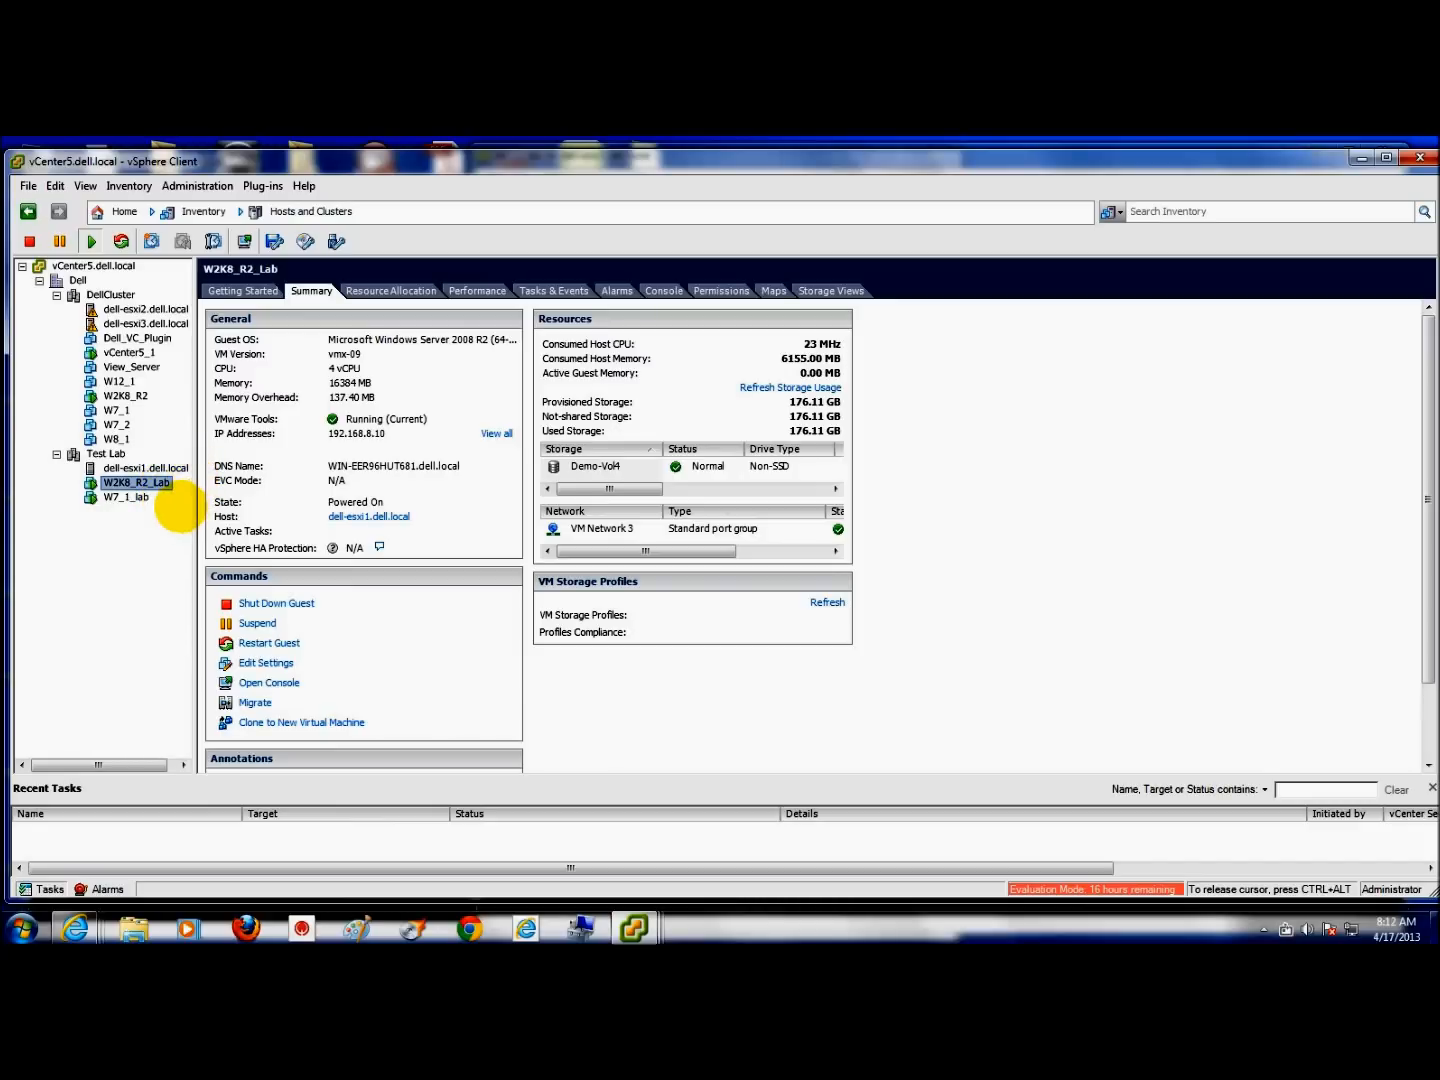
pyautogui.moveTo(135, 497)
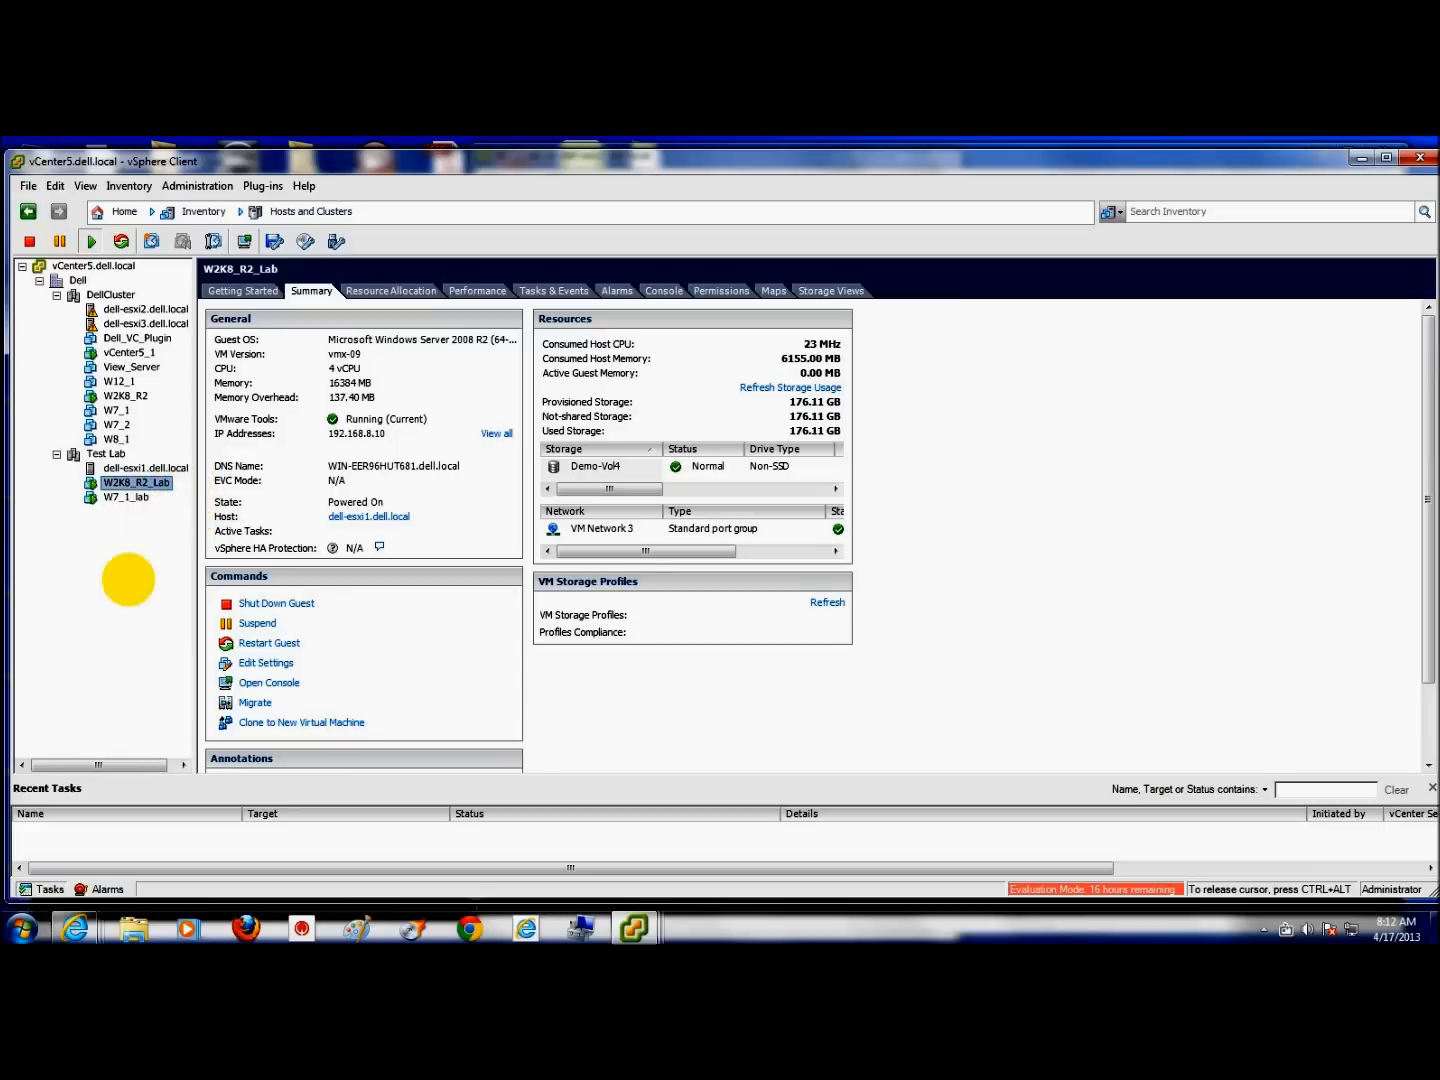
pyautogui.moveTo(565, 650)
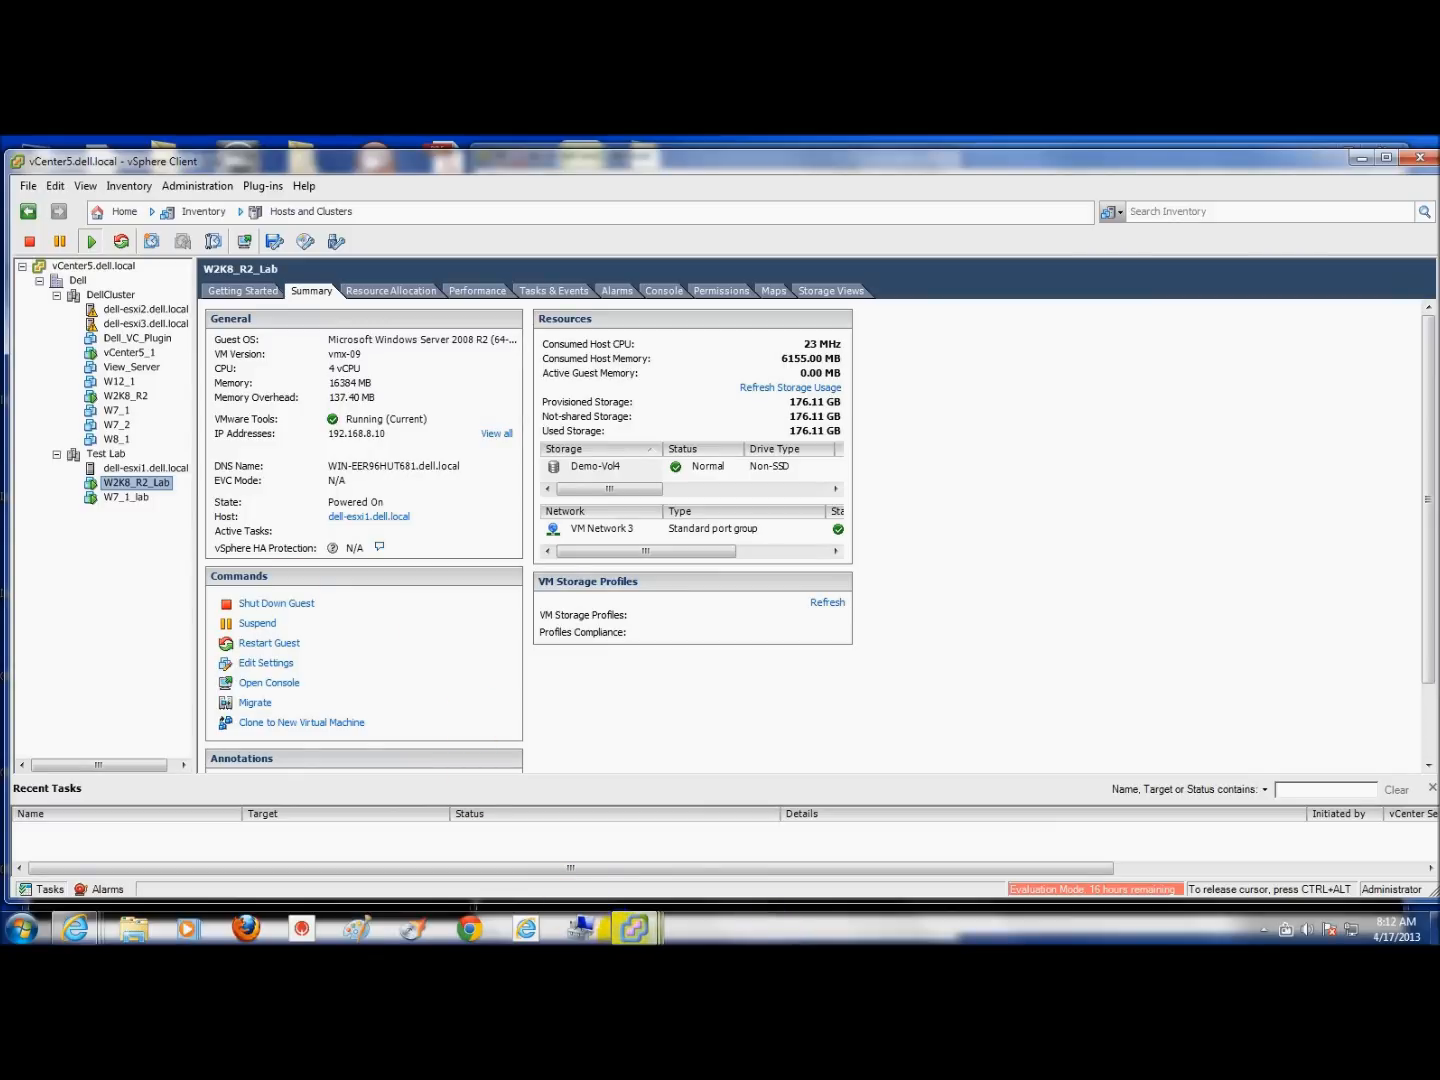
pyautogui.click(268, 682)
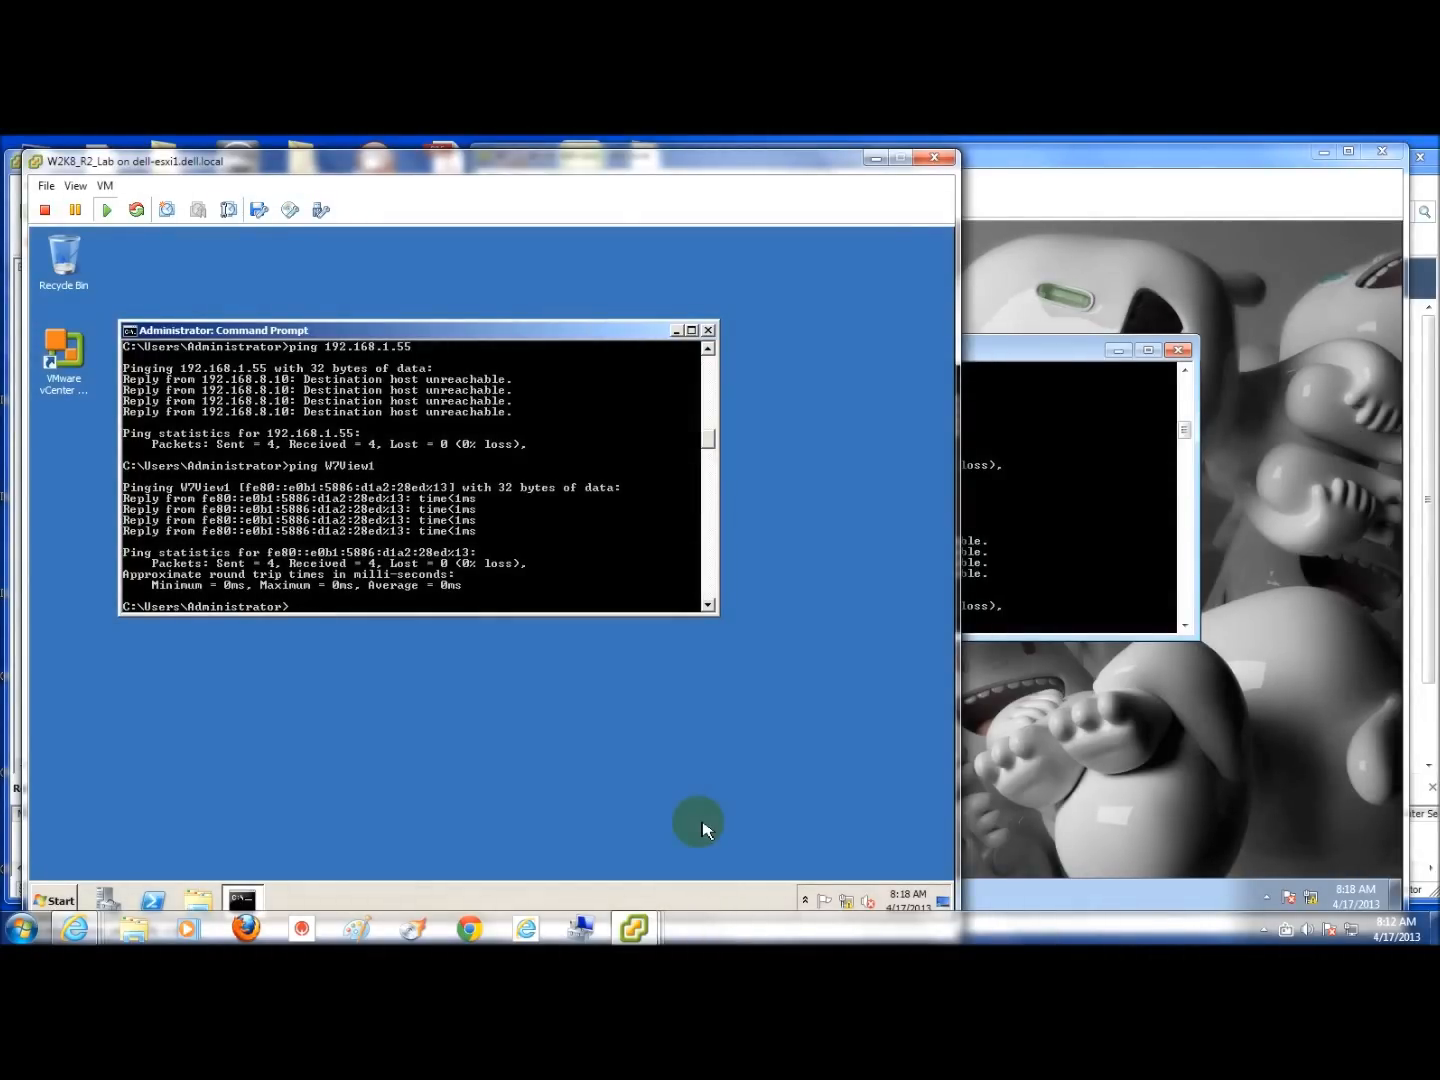
pyautogui.moveTo(850, 903)
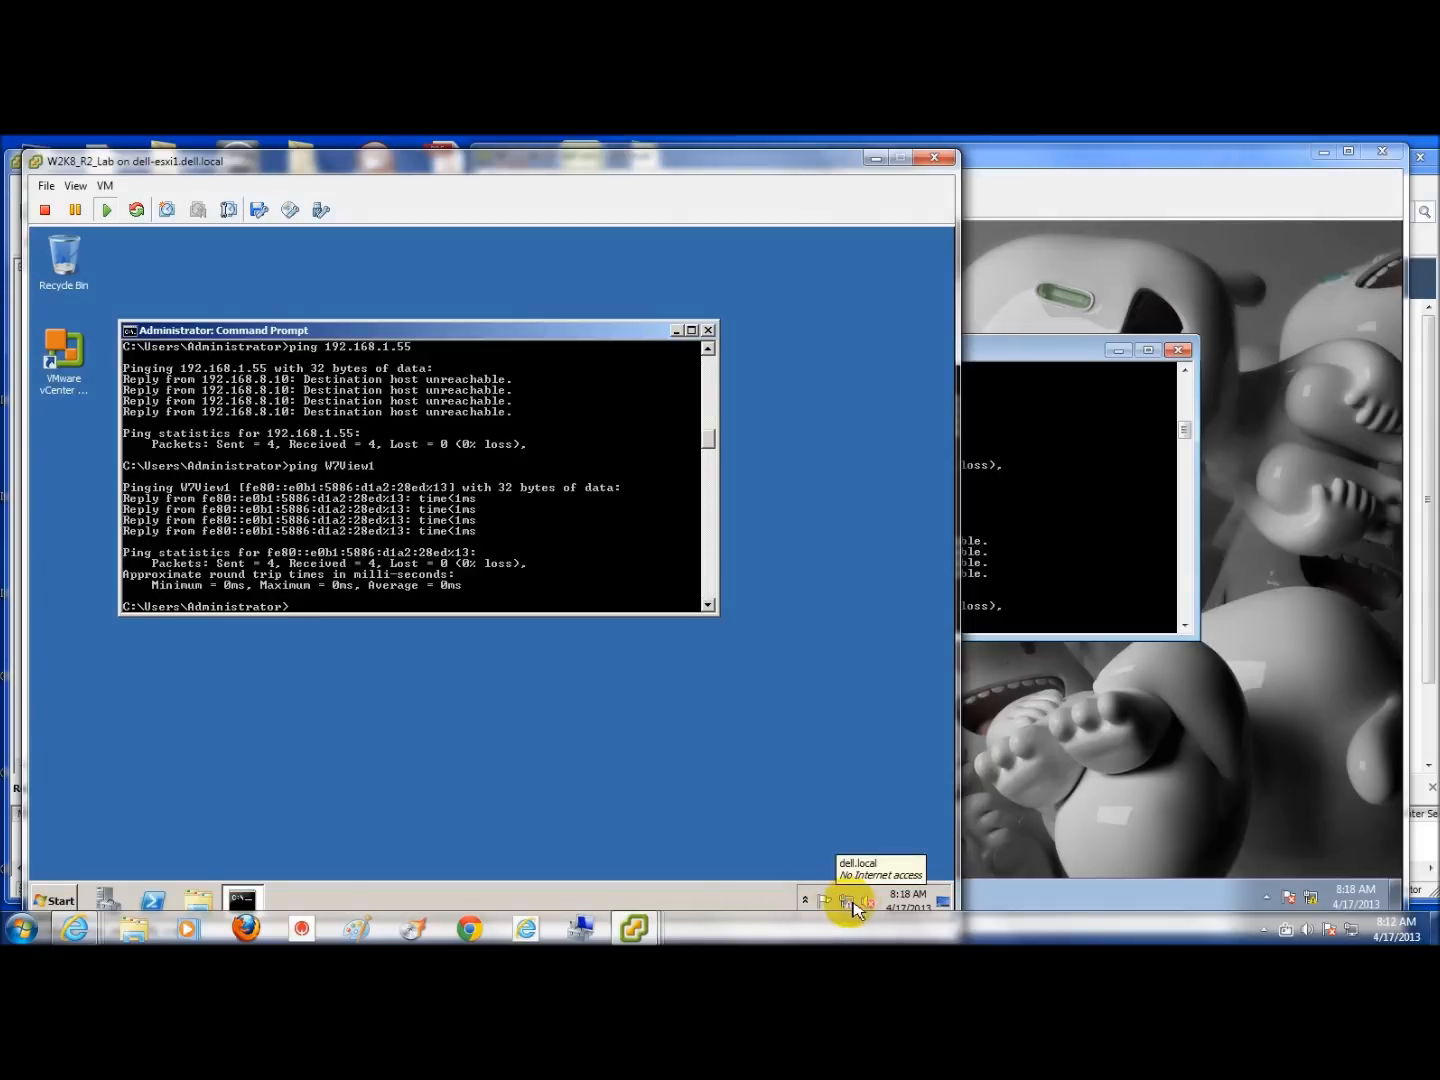
# Step: Display Local Area Connection 2's IPv4 settings: 192.168.8.10, gateway 192.168.8.1, DNS 192.168.8.10
pyautogui.click(847, 901)
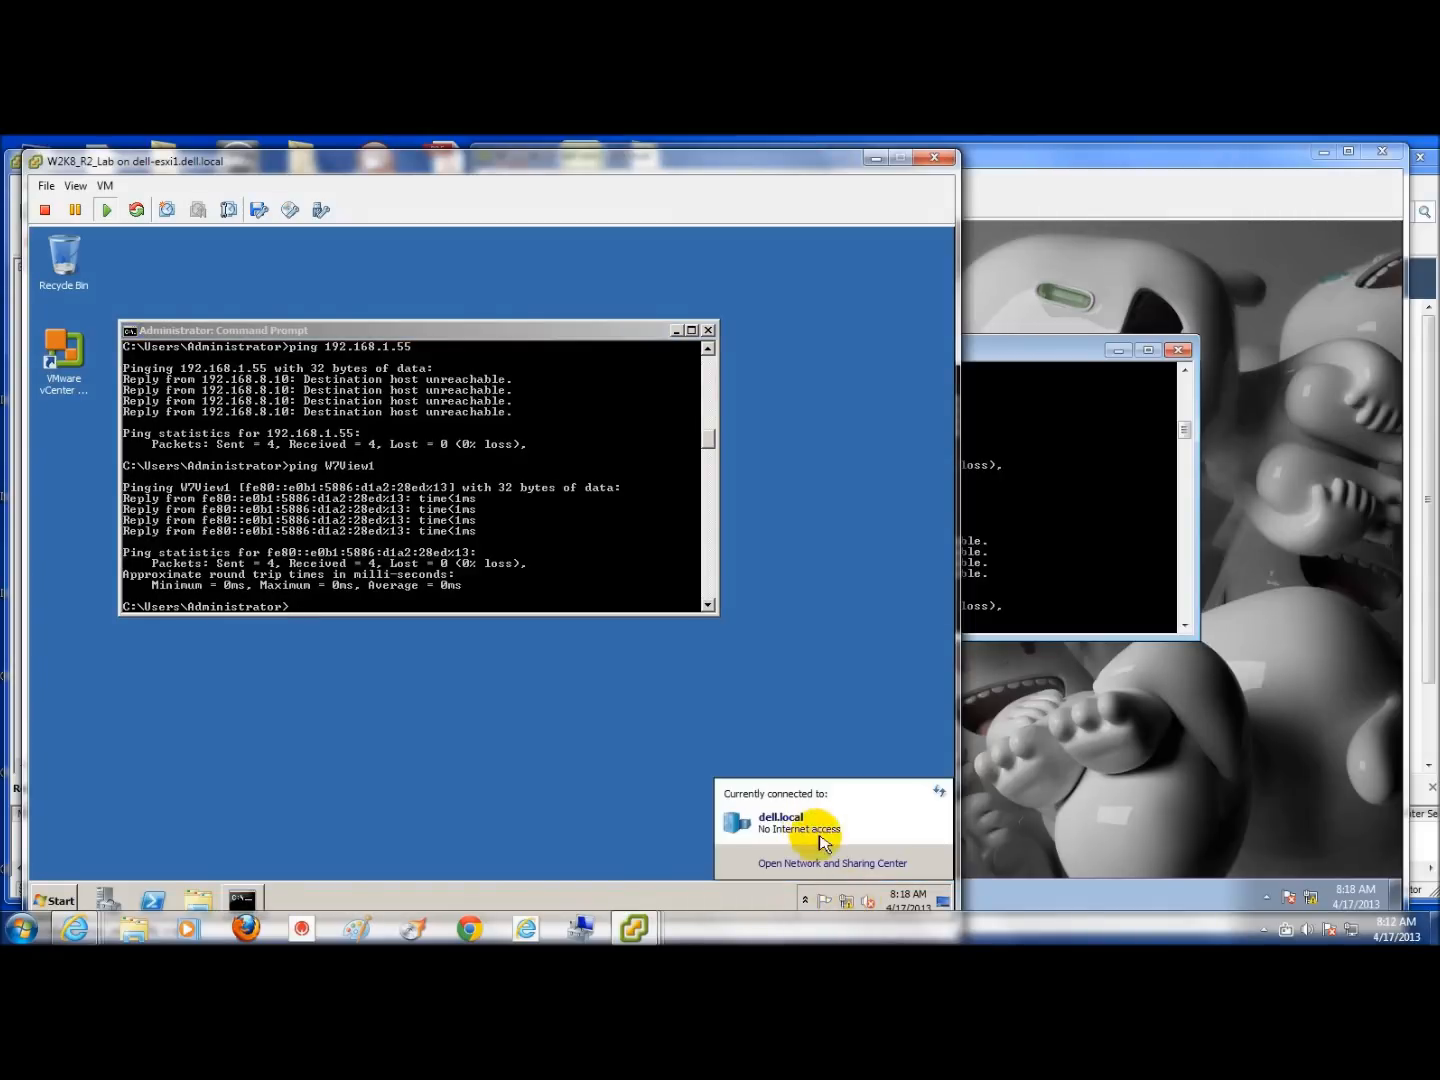
pyautogui.click(831, 862)
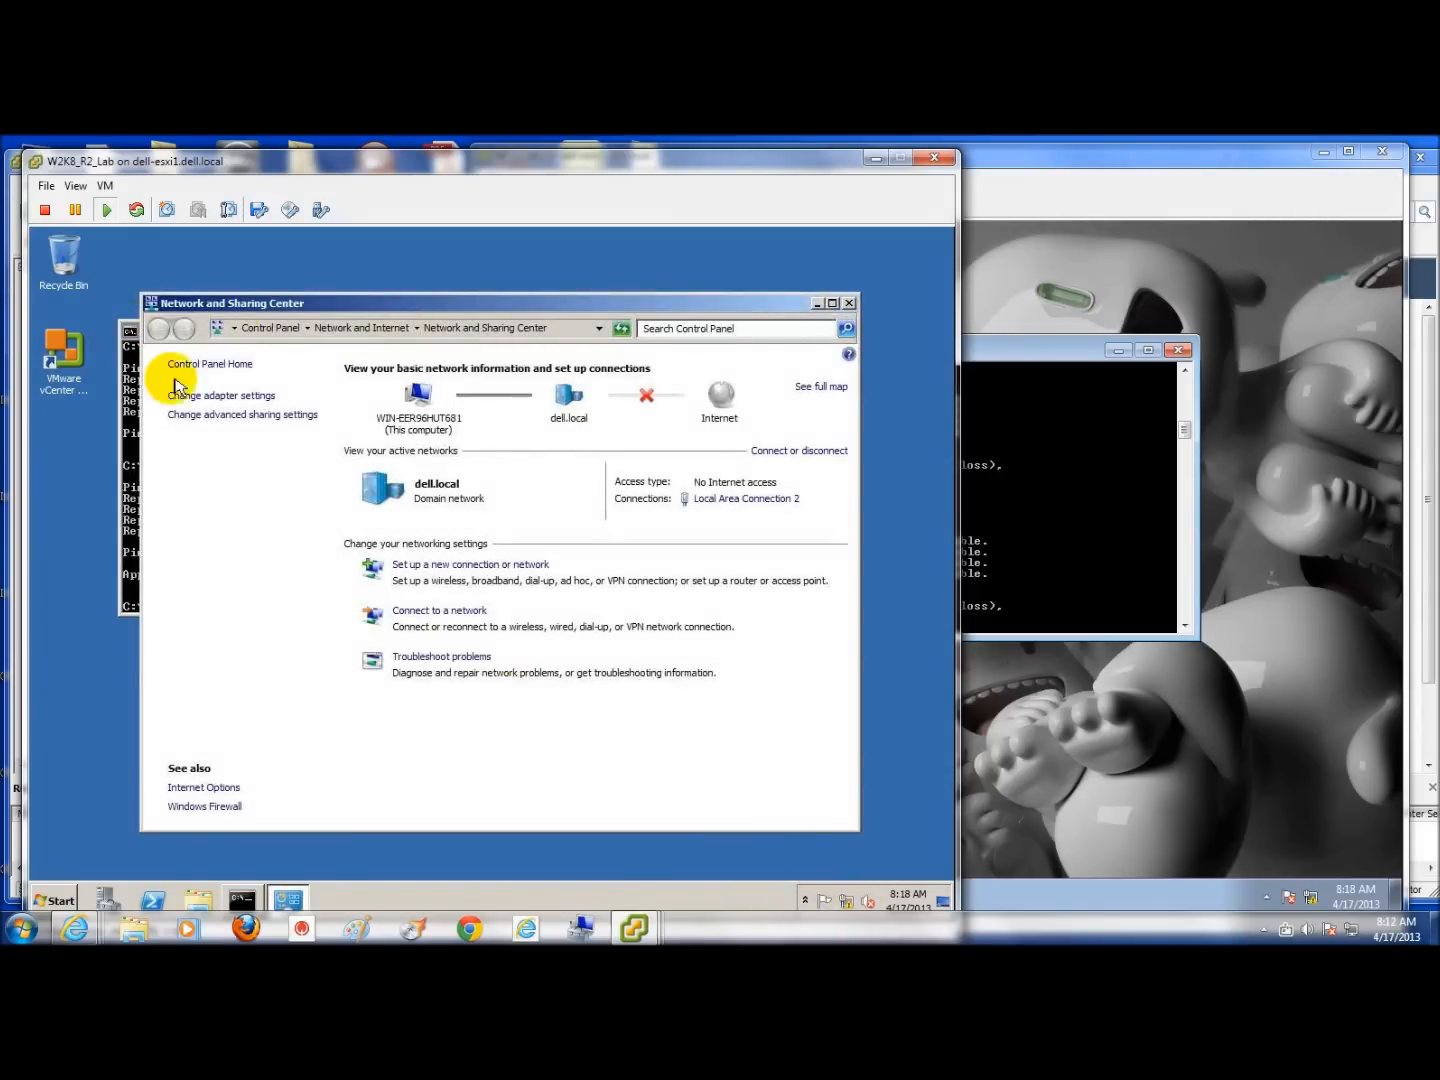
pyautogui.click(221, 395)
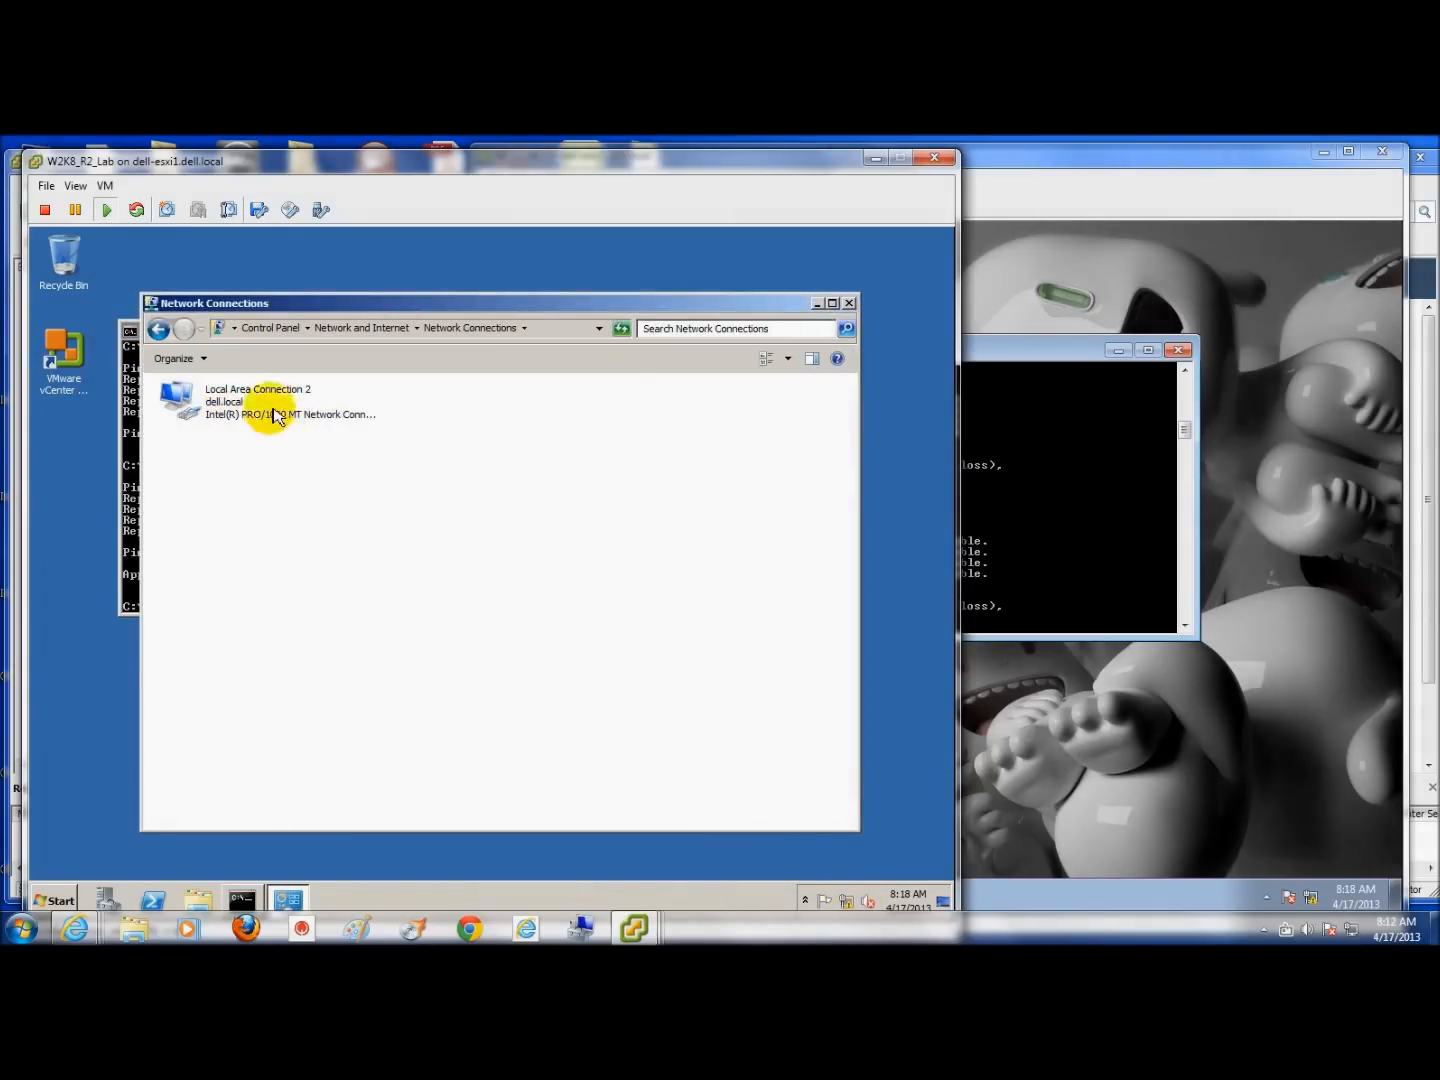
pyautogui.click(258, 400)
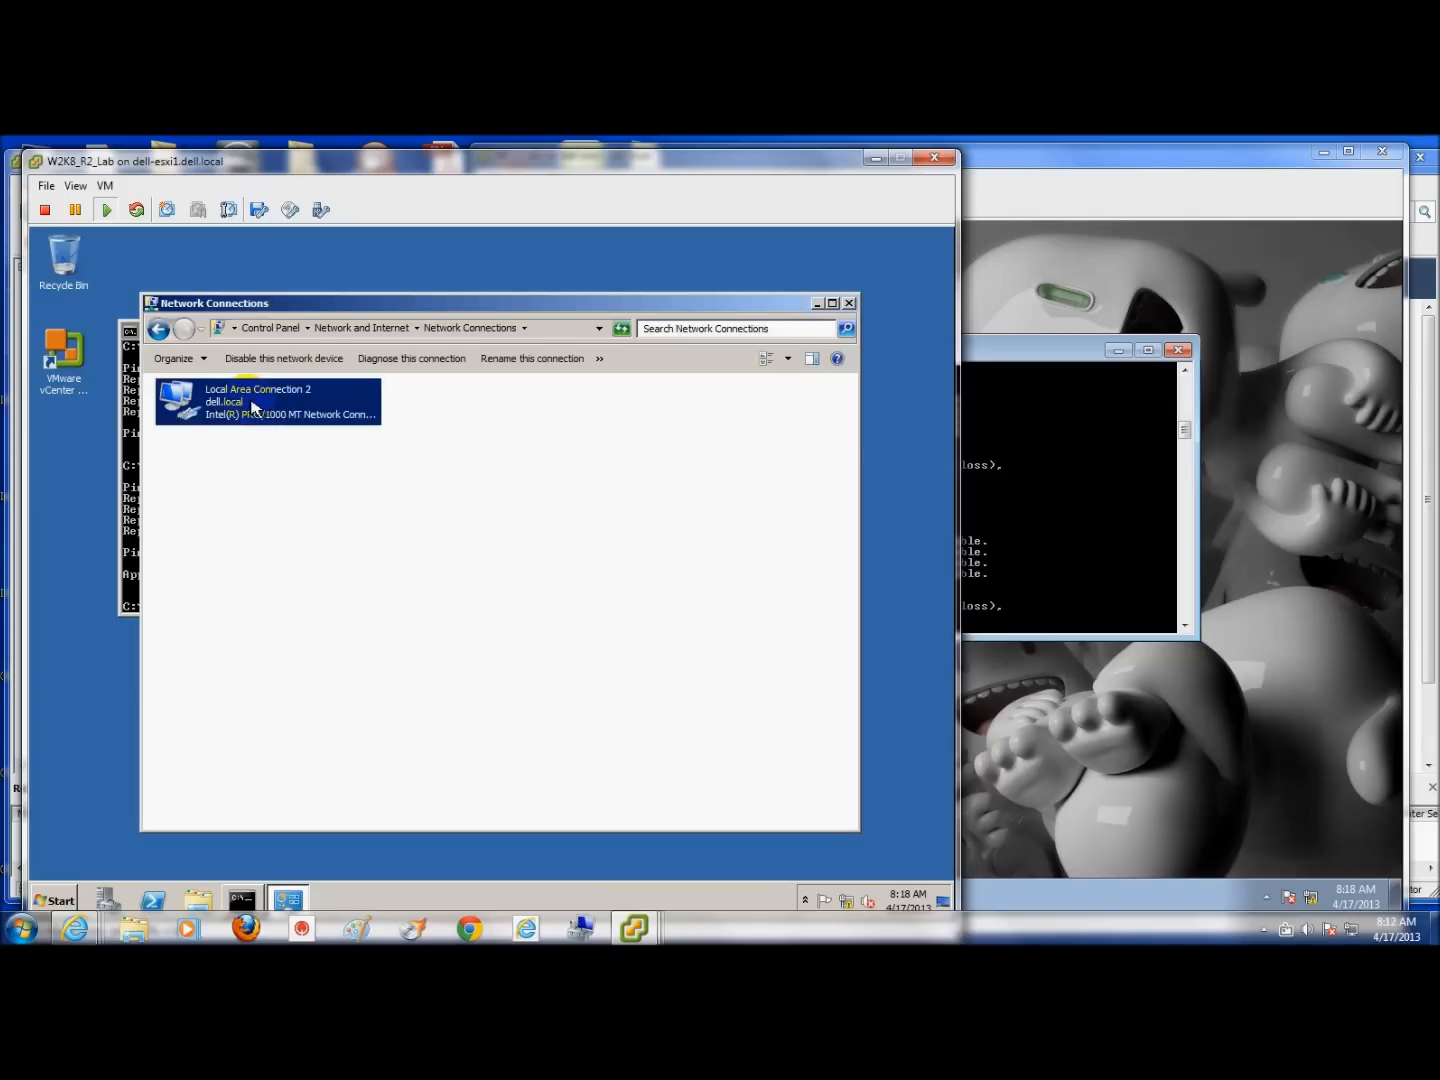
pyautogui.rightClick(255, 405)
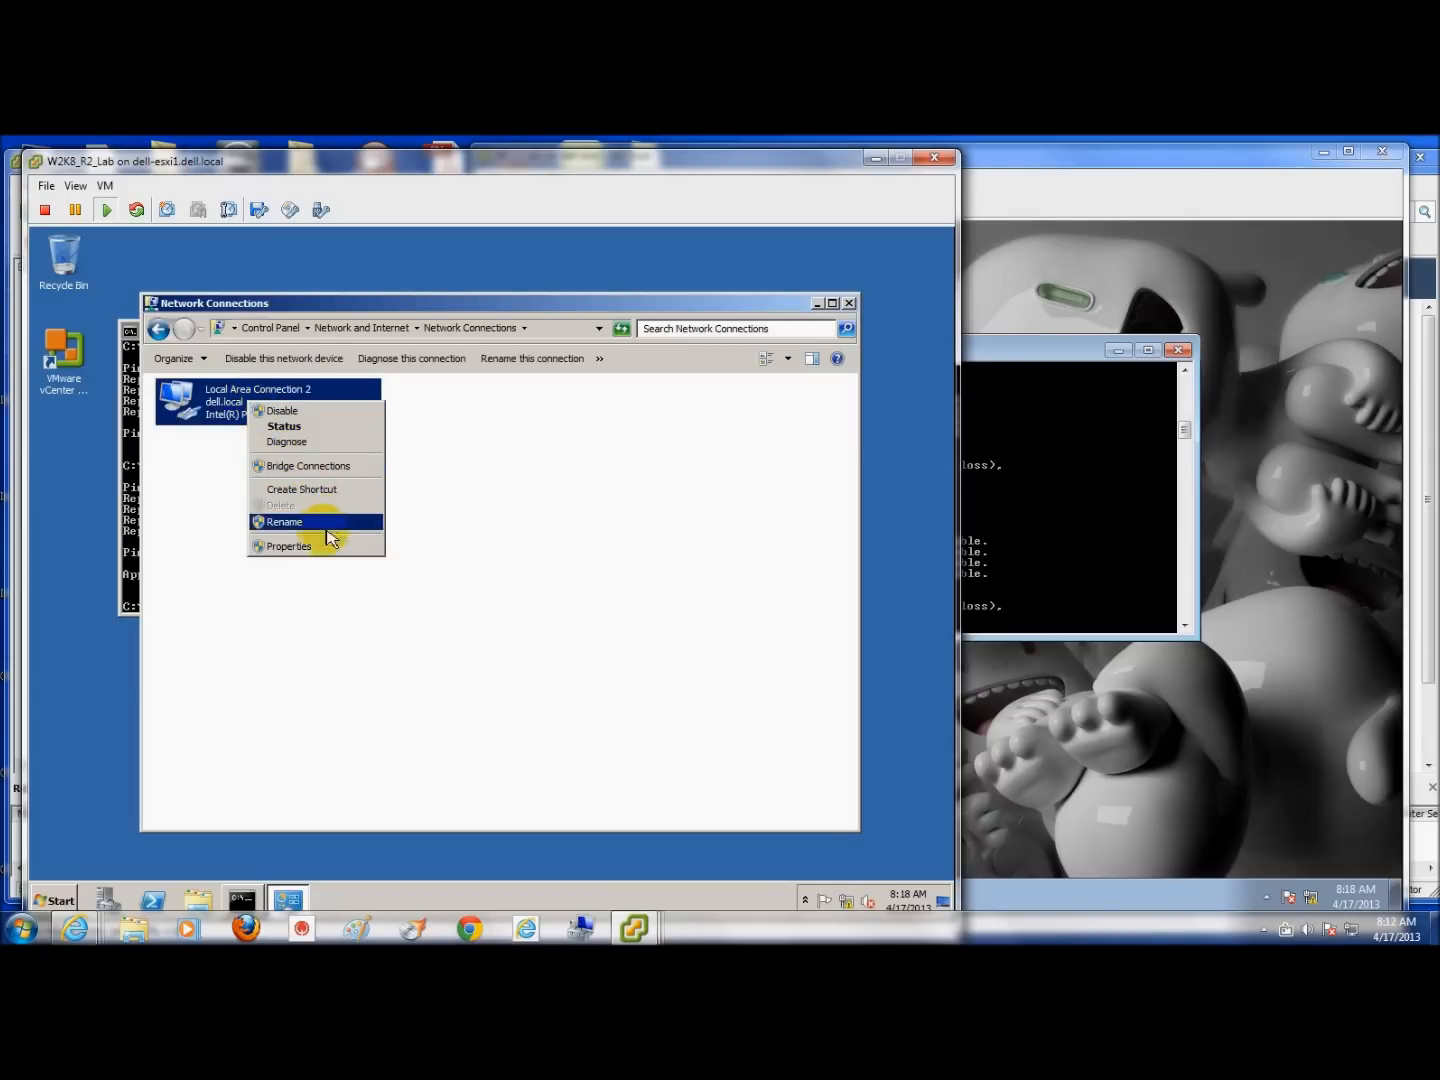
pyautogui.click(287, 545)
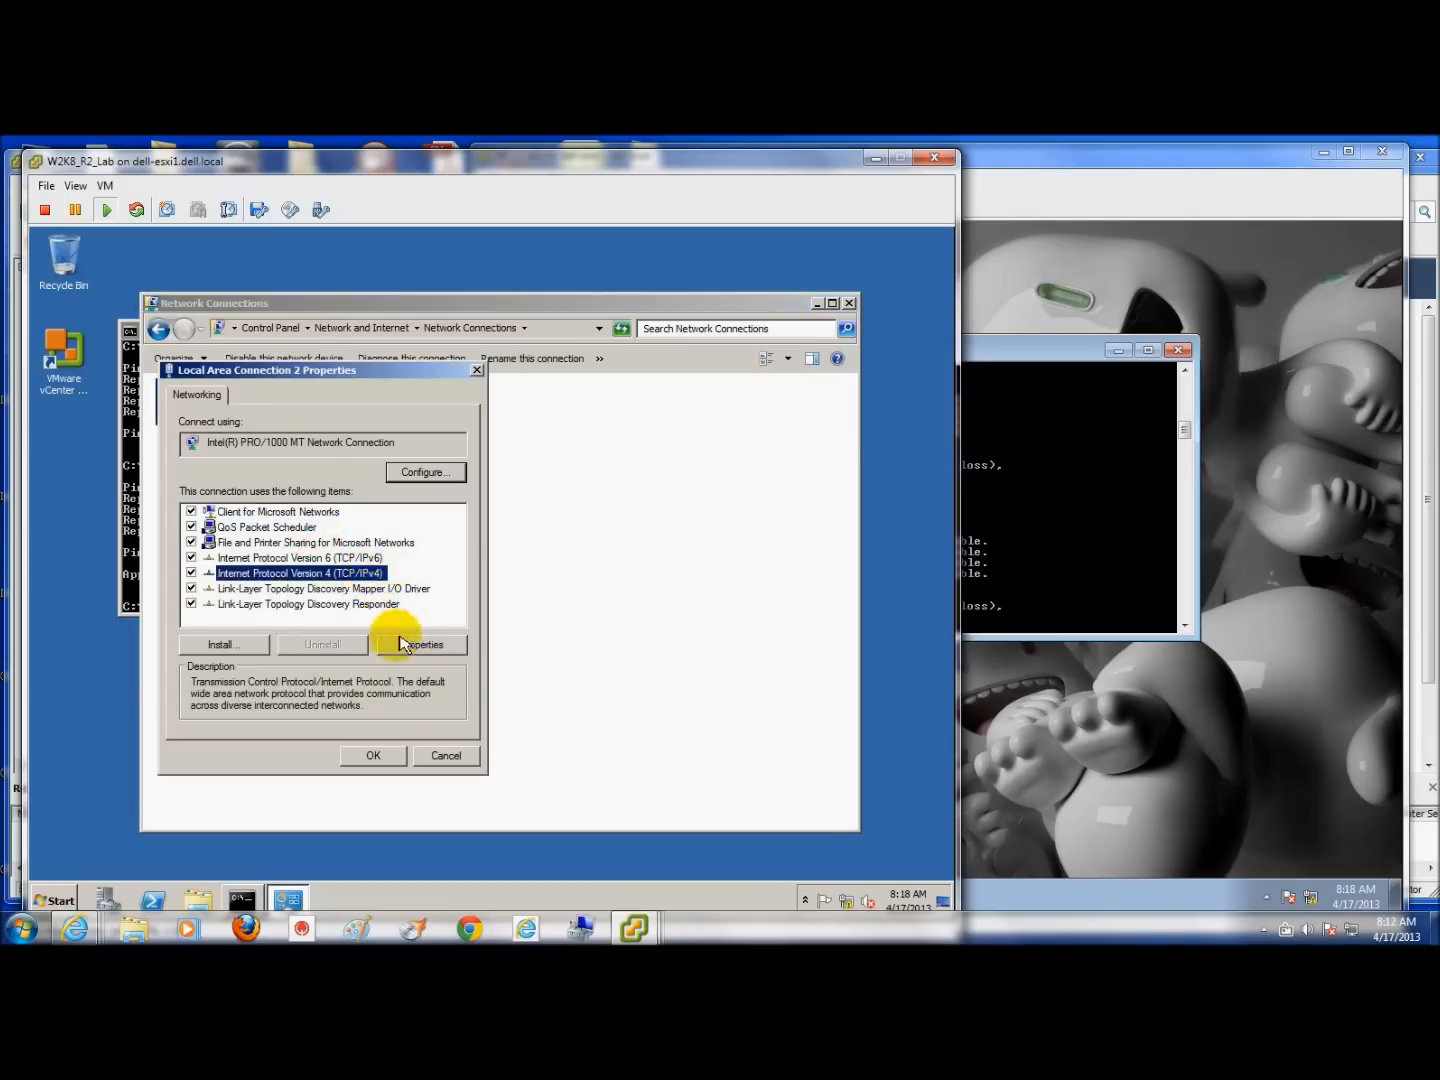
pyautogui.click(420, 644)
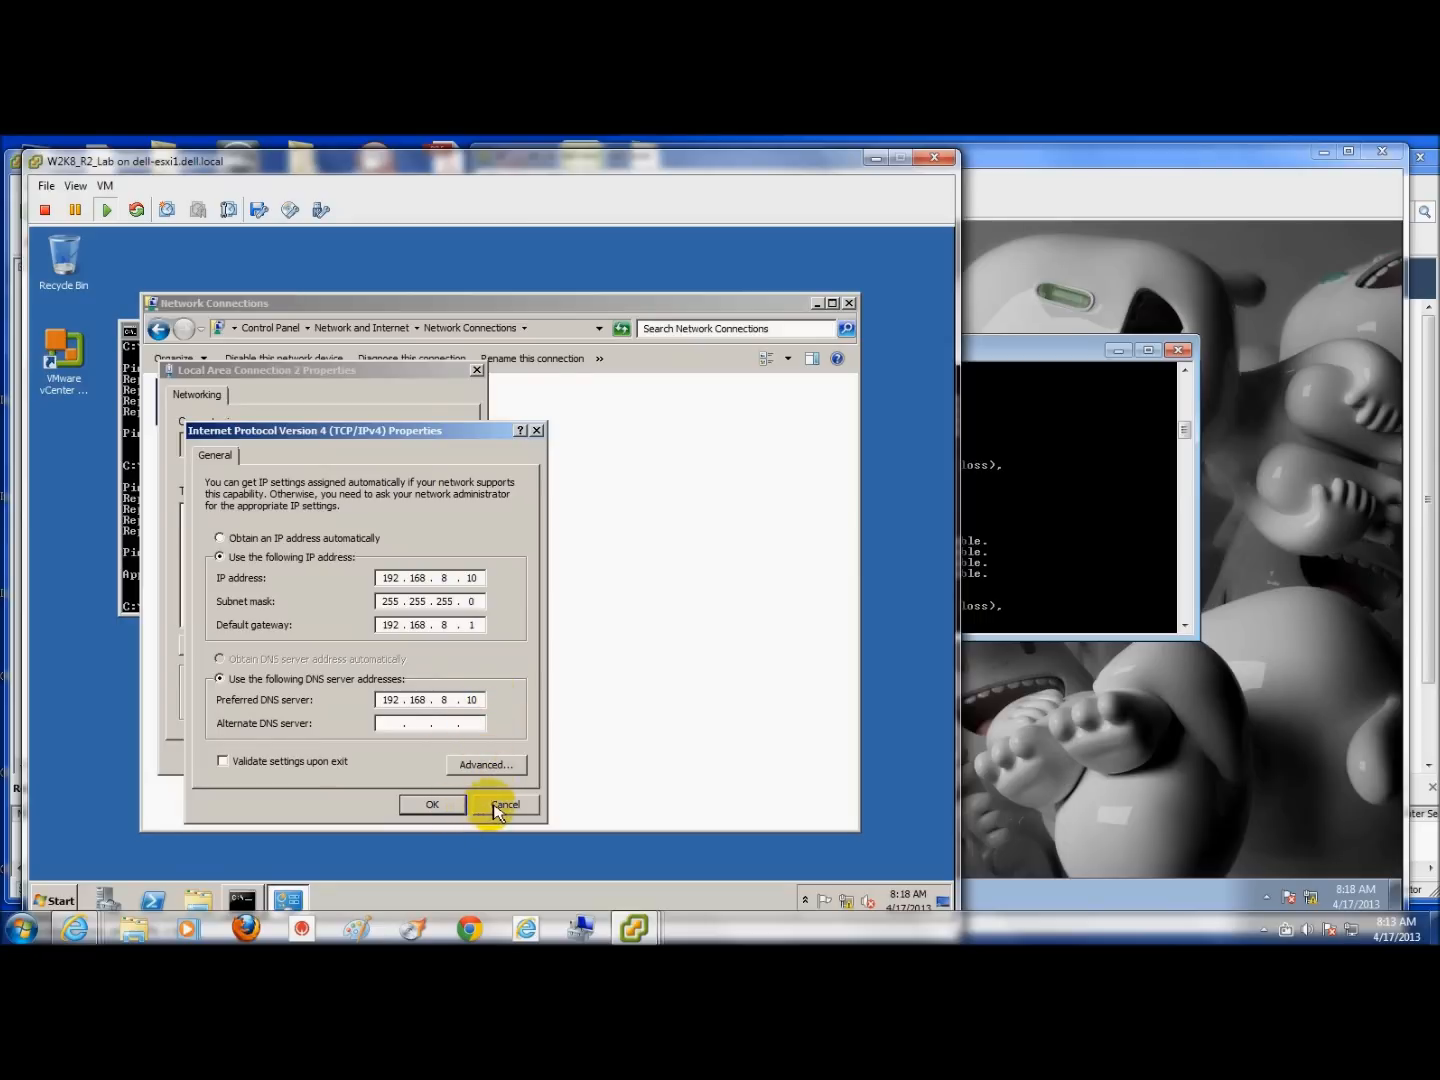
# Step: Cancel the IPv4 settings and ping W7View1 from the server's Command Prompt
pyautogui.click(505, 804)
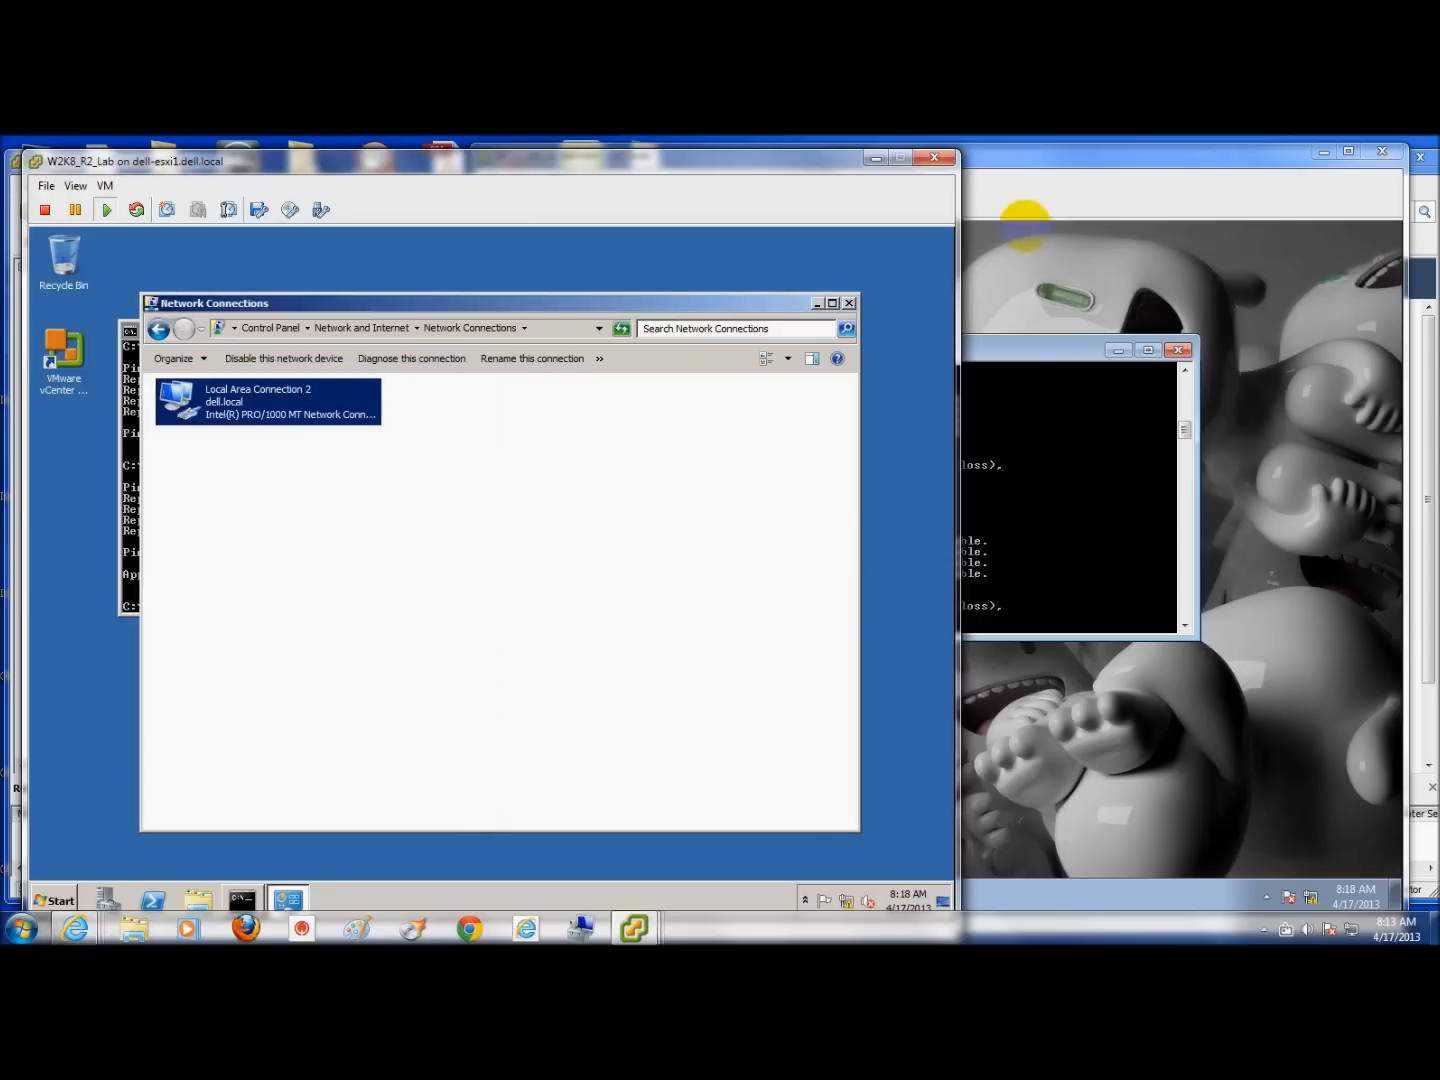
pyautogui.moveTo(849, 303)
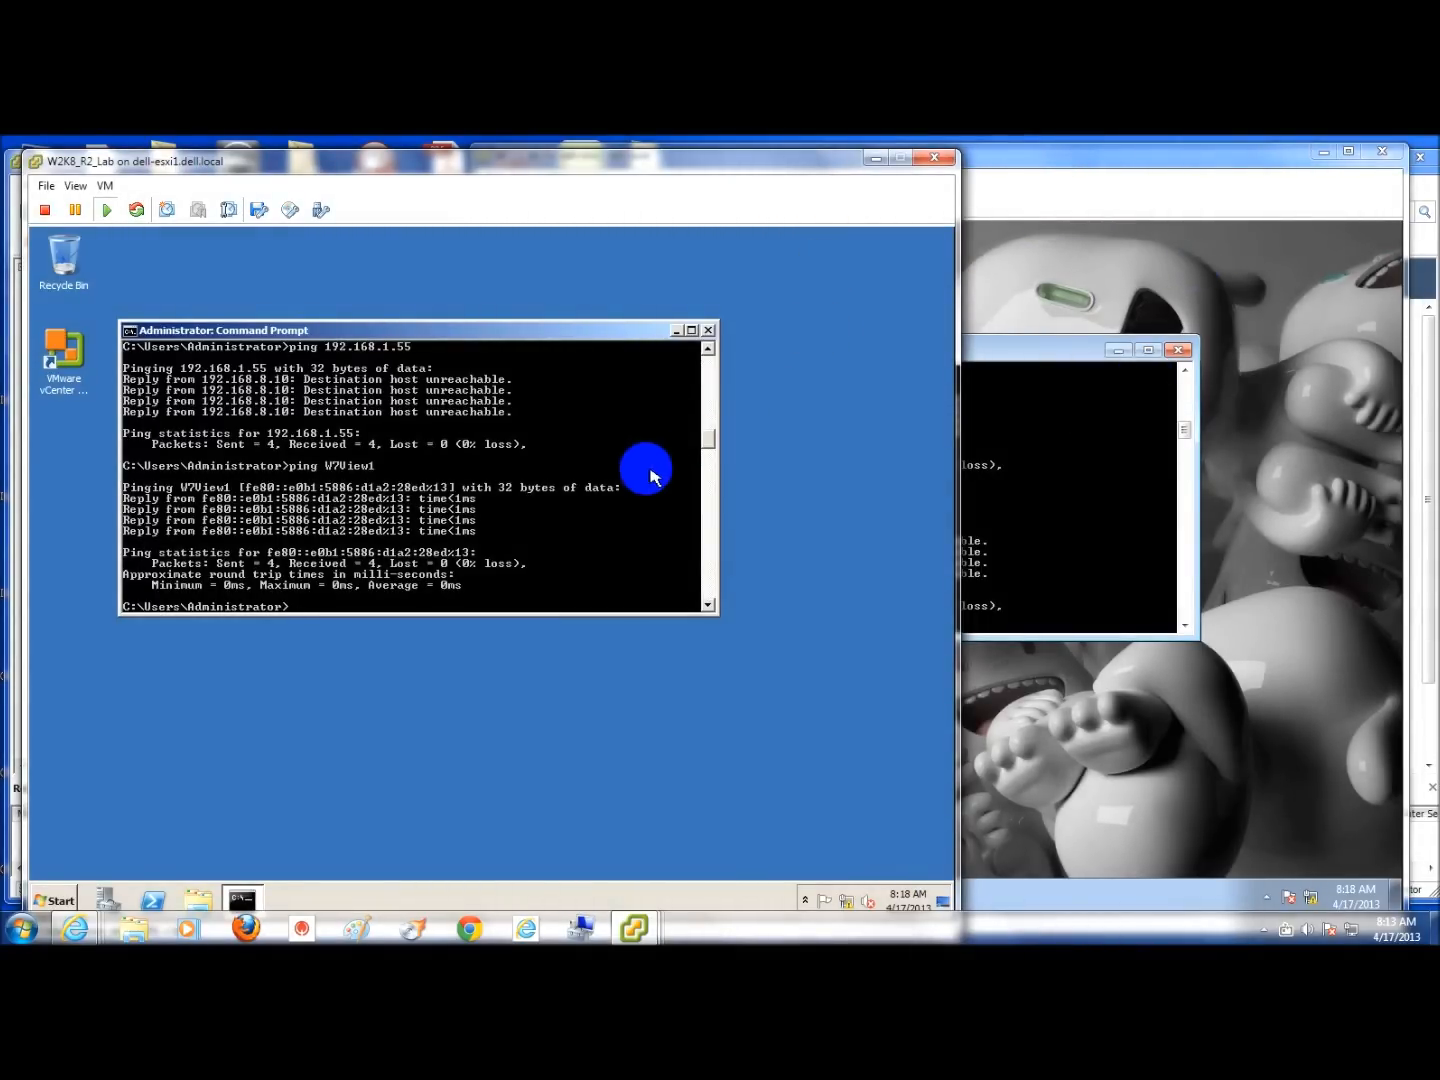
pyautogui.write('ping W7View1')
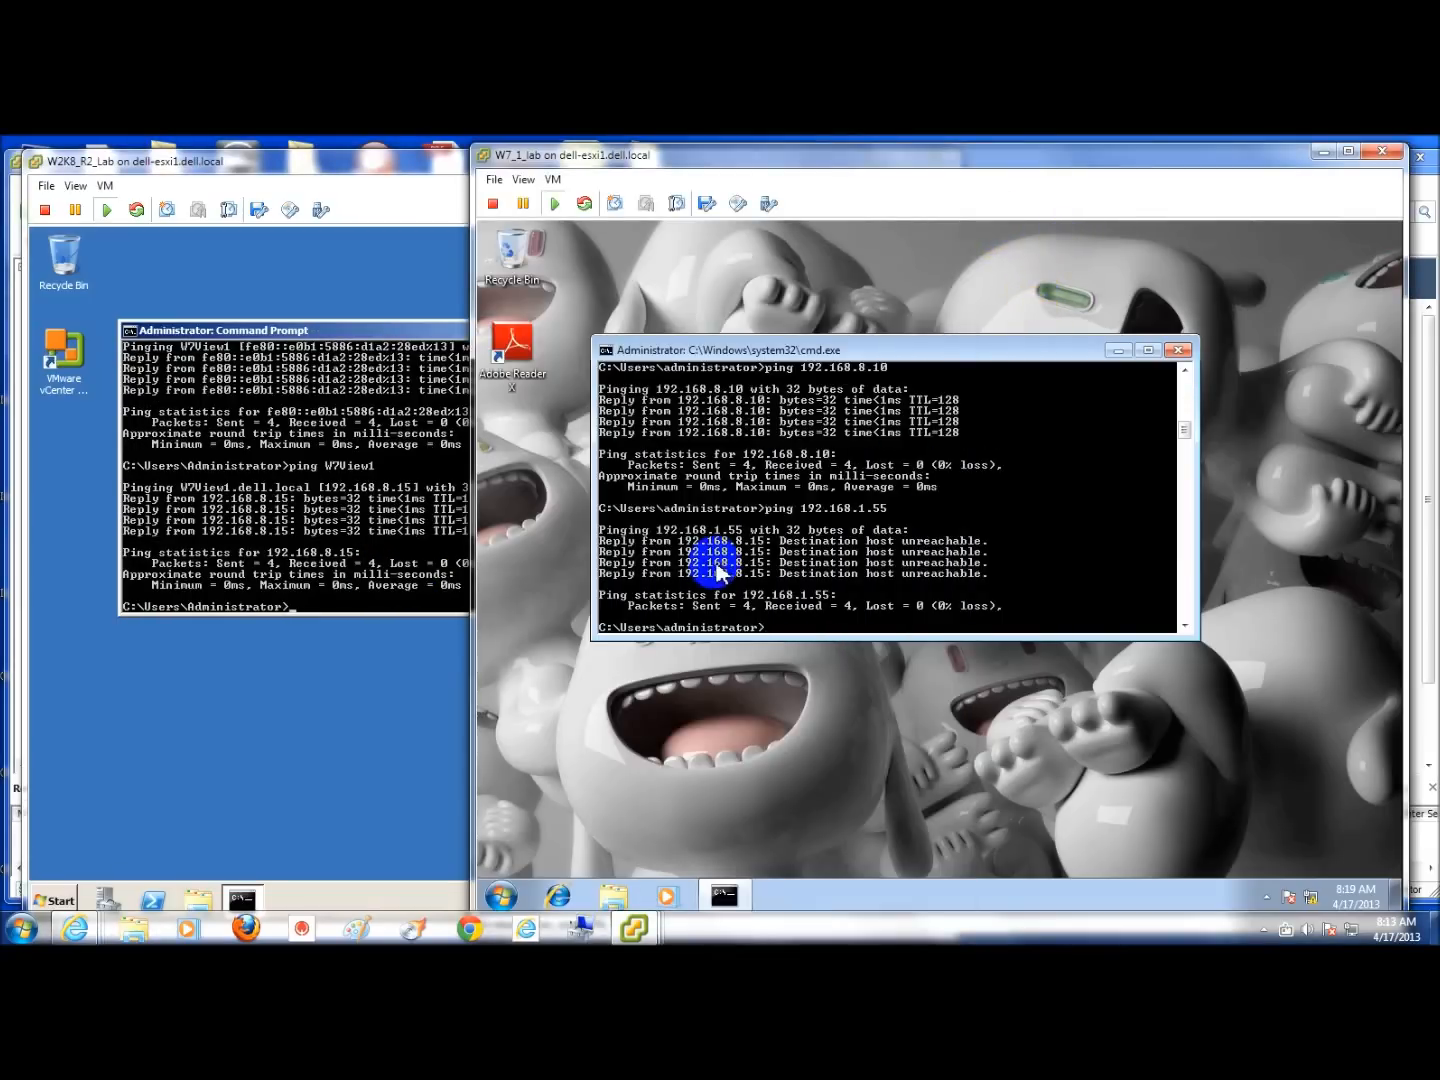
# Step: From W7_1_lab, ping 192.168.8.10 twice, try nslookup, then ping 192.168.1.55
pyautogui.write('ping 192.168.8.10')
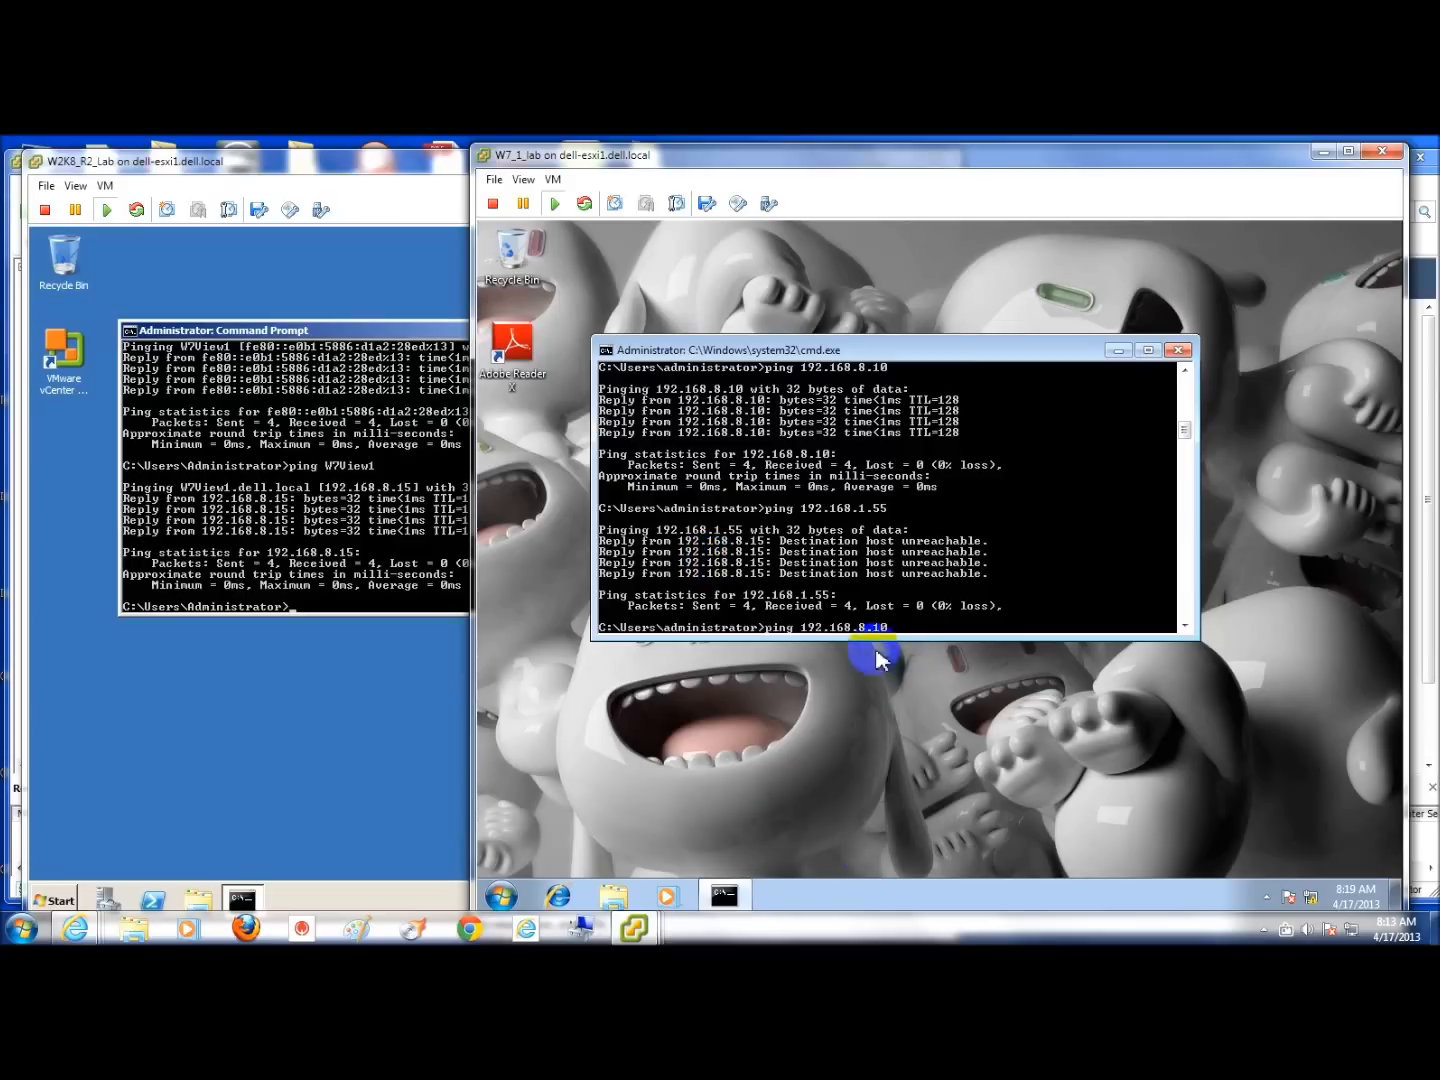
pyautogui.moveTo(970, 692)
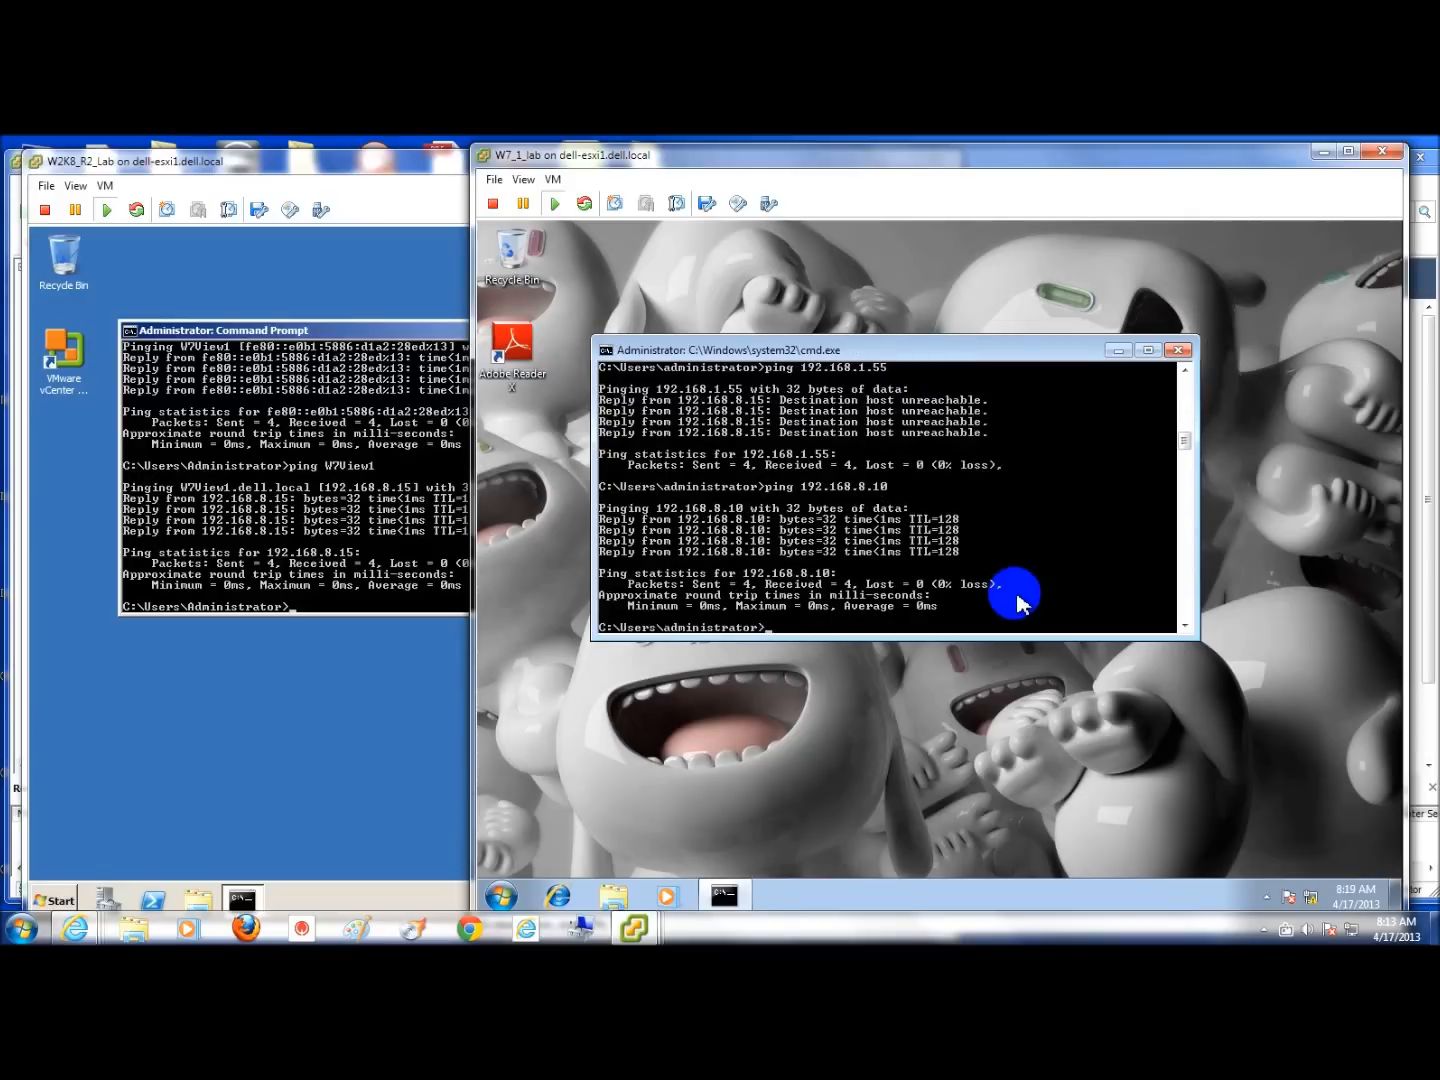
pyautogui.write('ping 192.168.8.10')
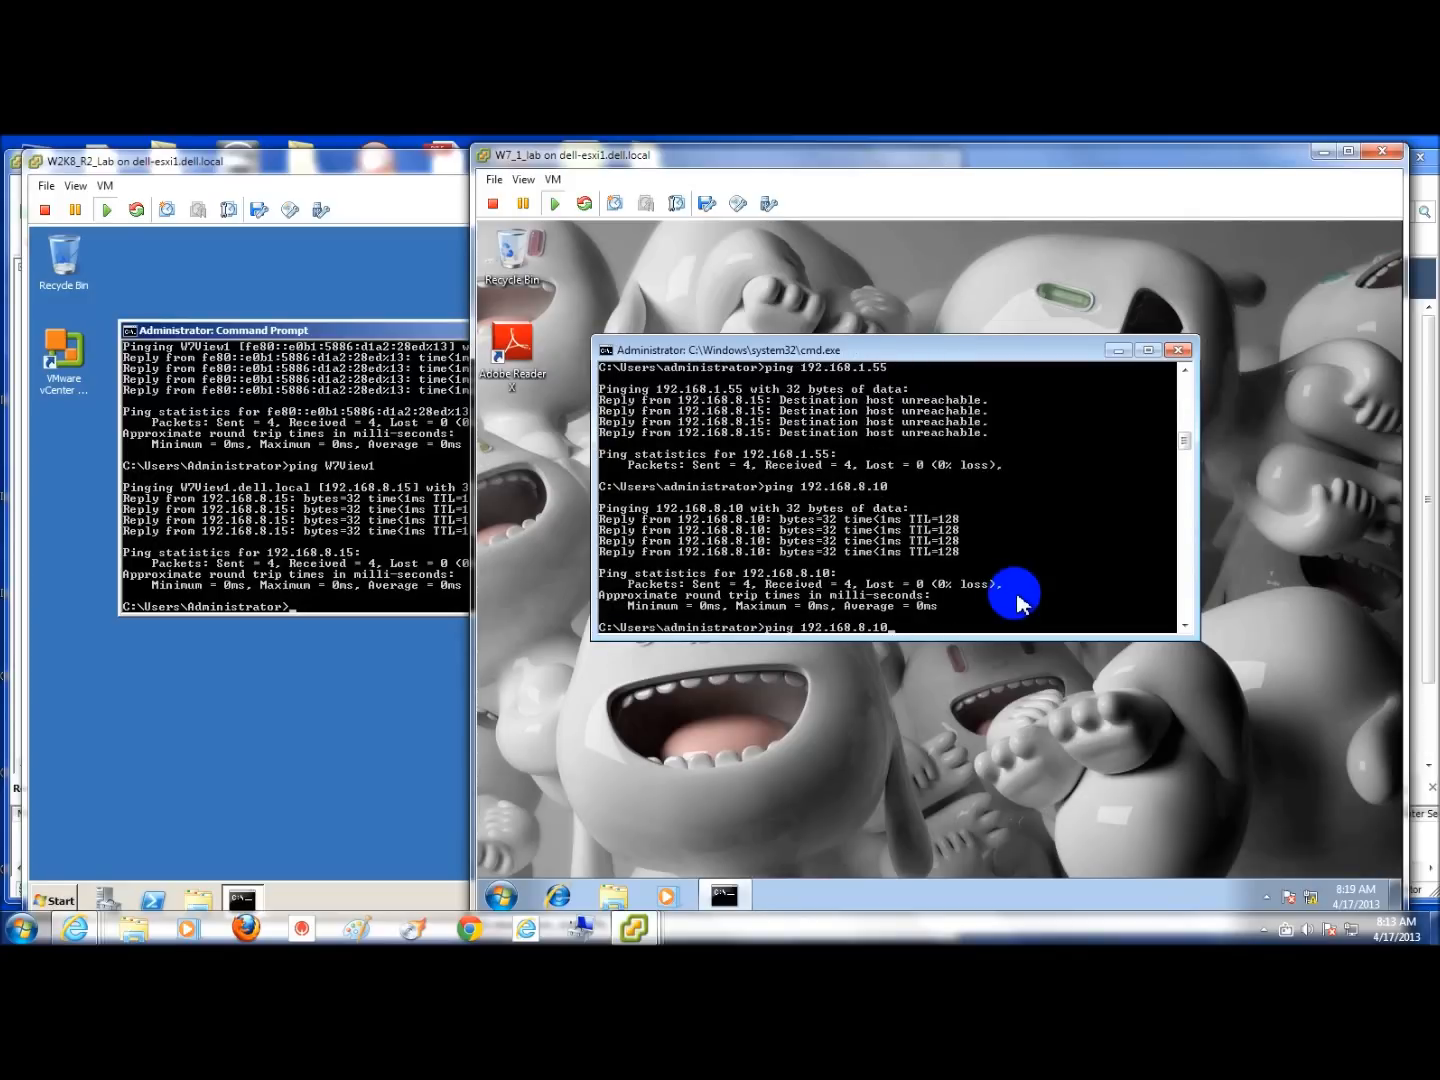
pyautogui.write('ns lookup')
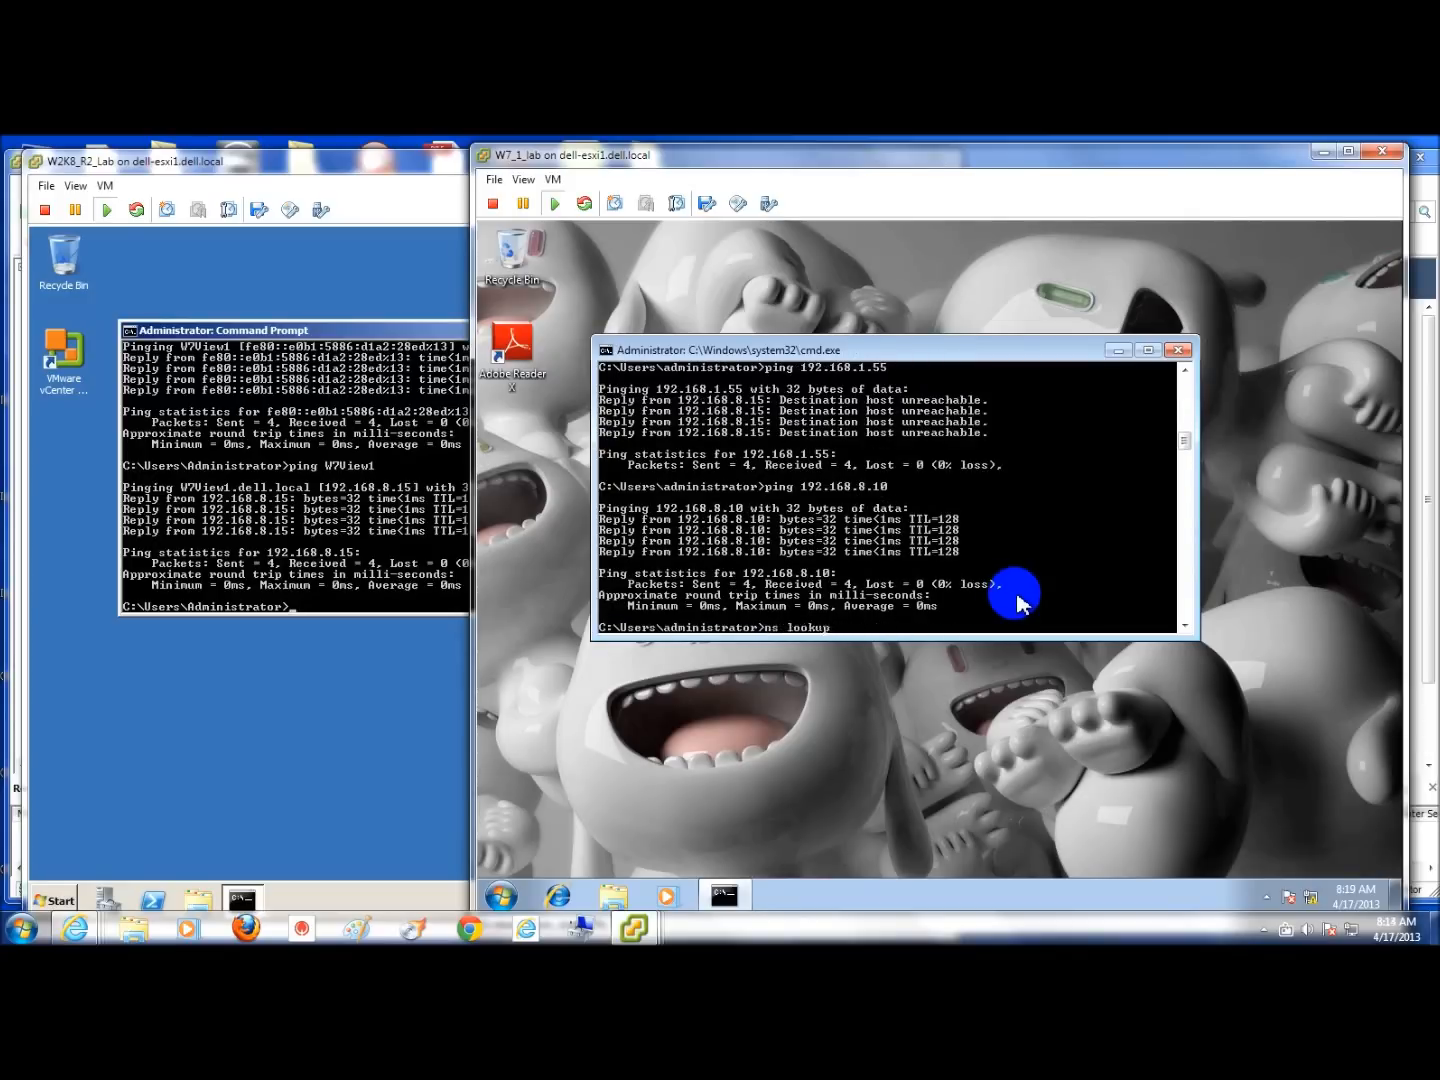
pyautogui.write('ping 192.168.1.55')
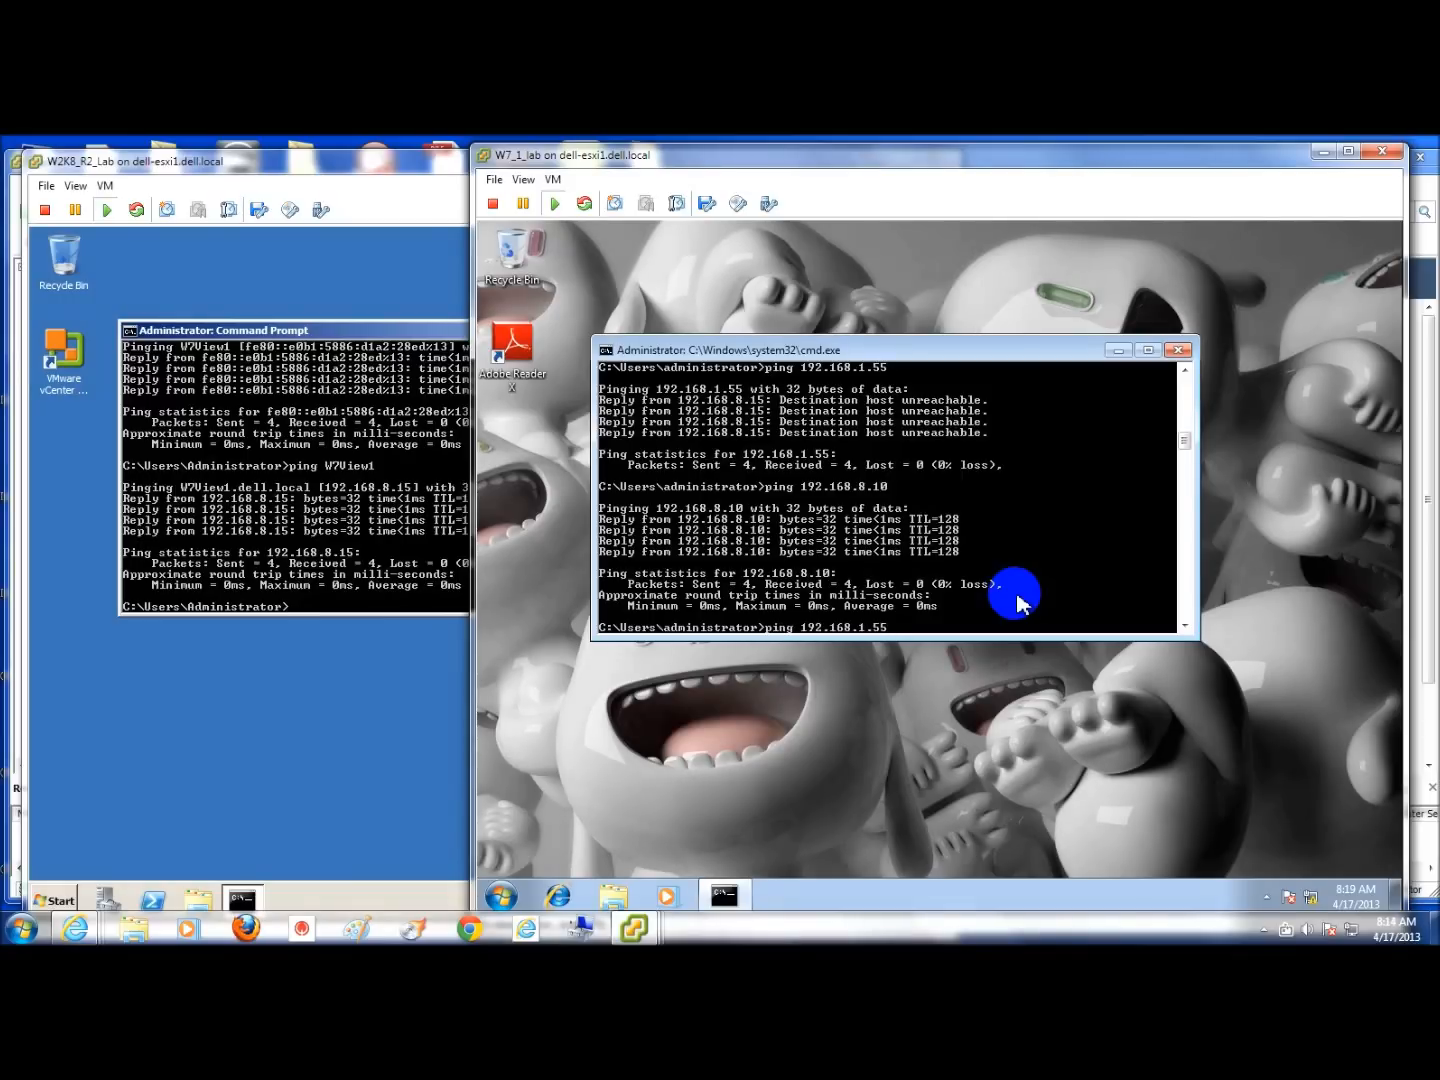
pyautogui.moveTo(890, 640)
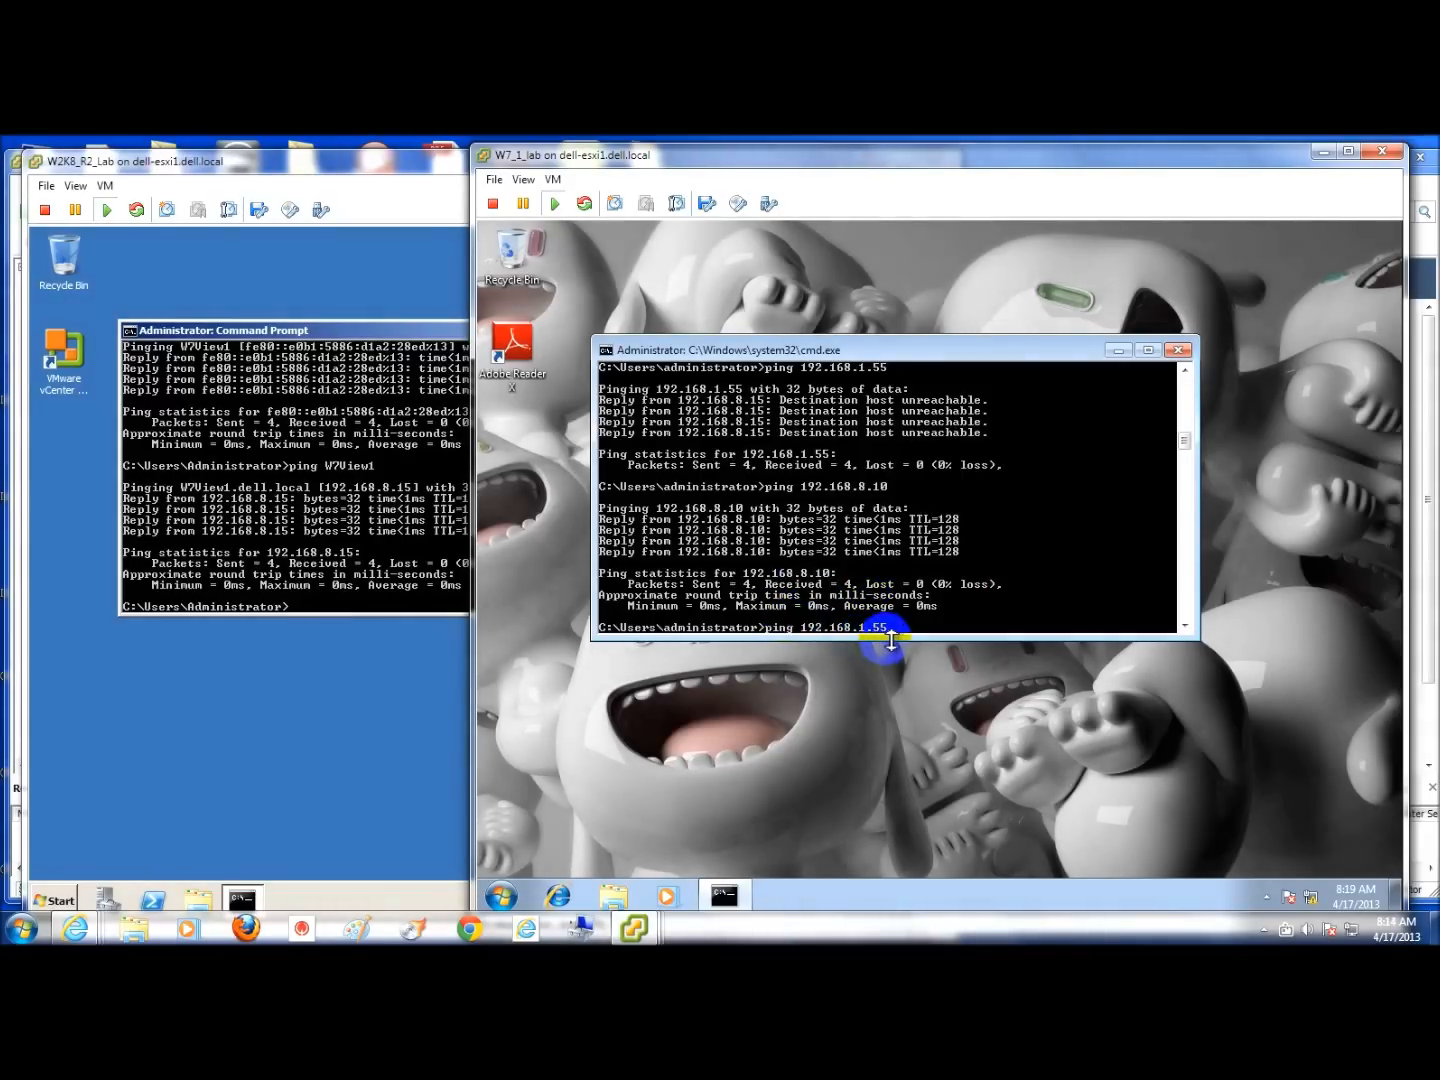
pyautogui.moveTo(895, 658)
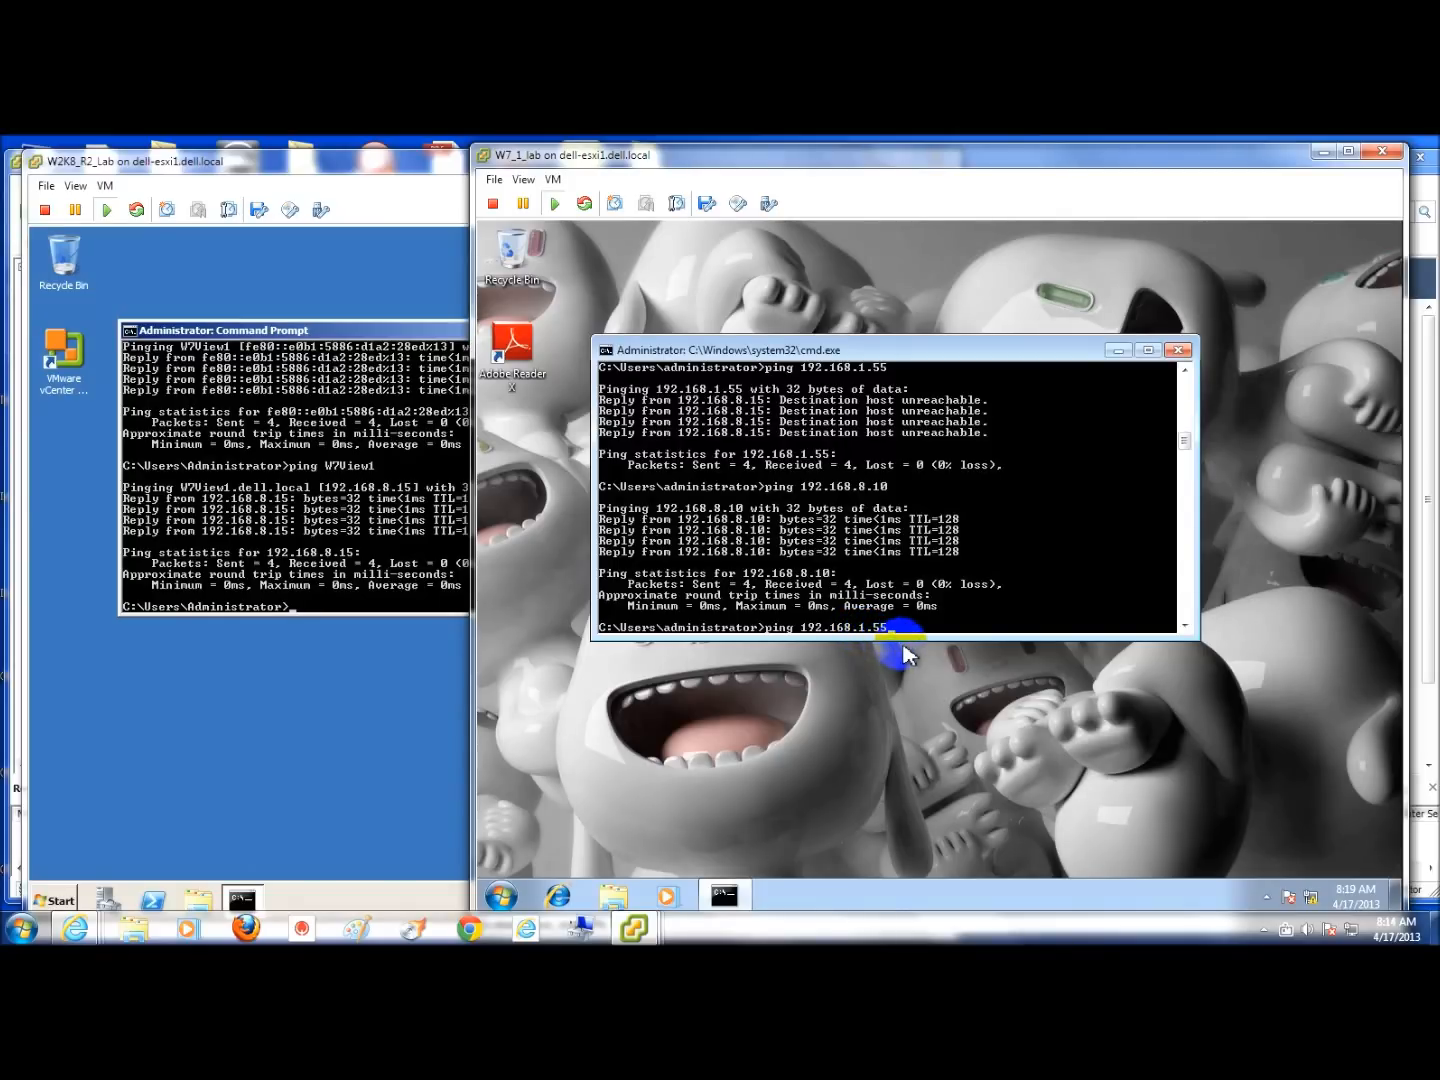
pyautogui.moveTo(958, 661)
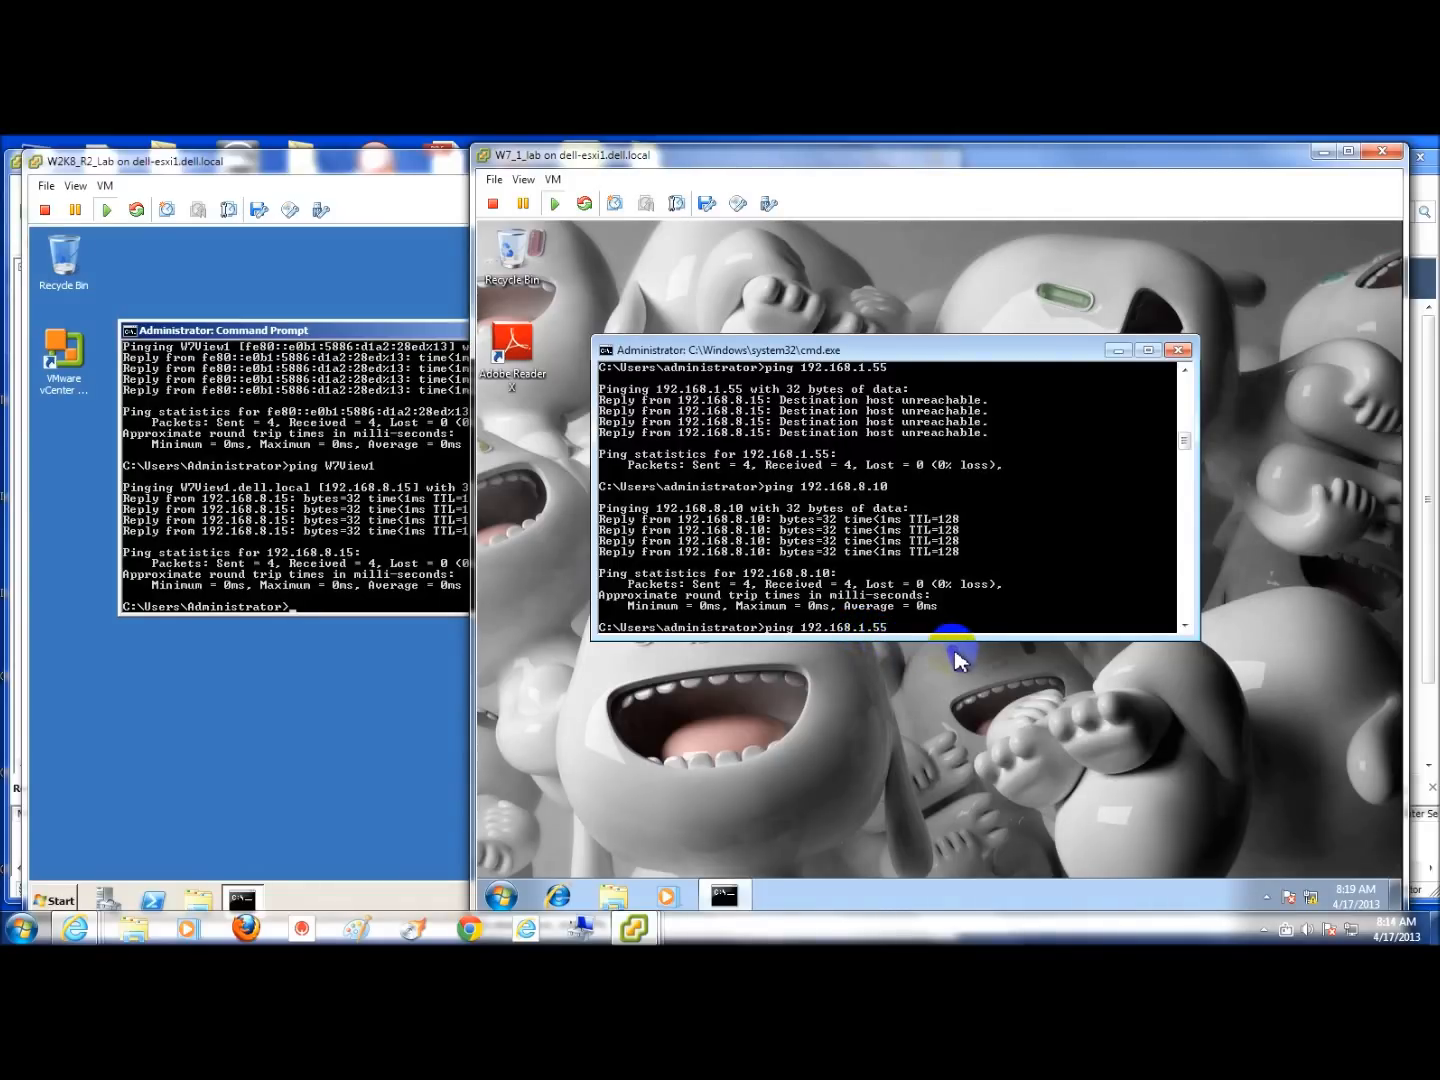